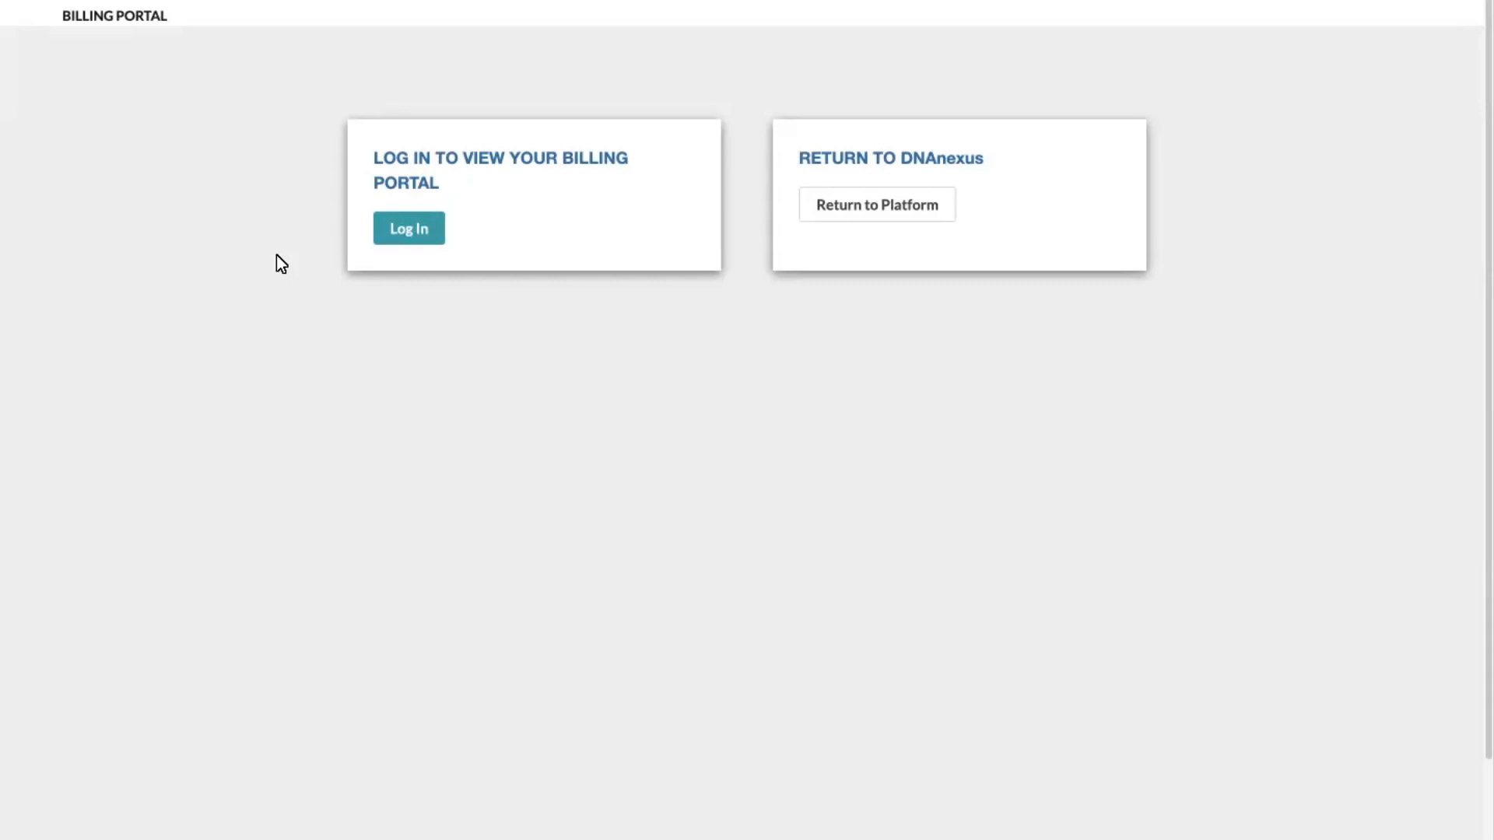
pyautogui.moveTo(409, 227)
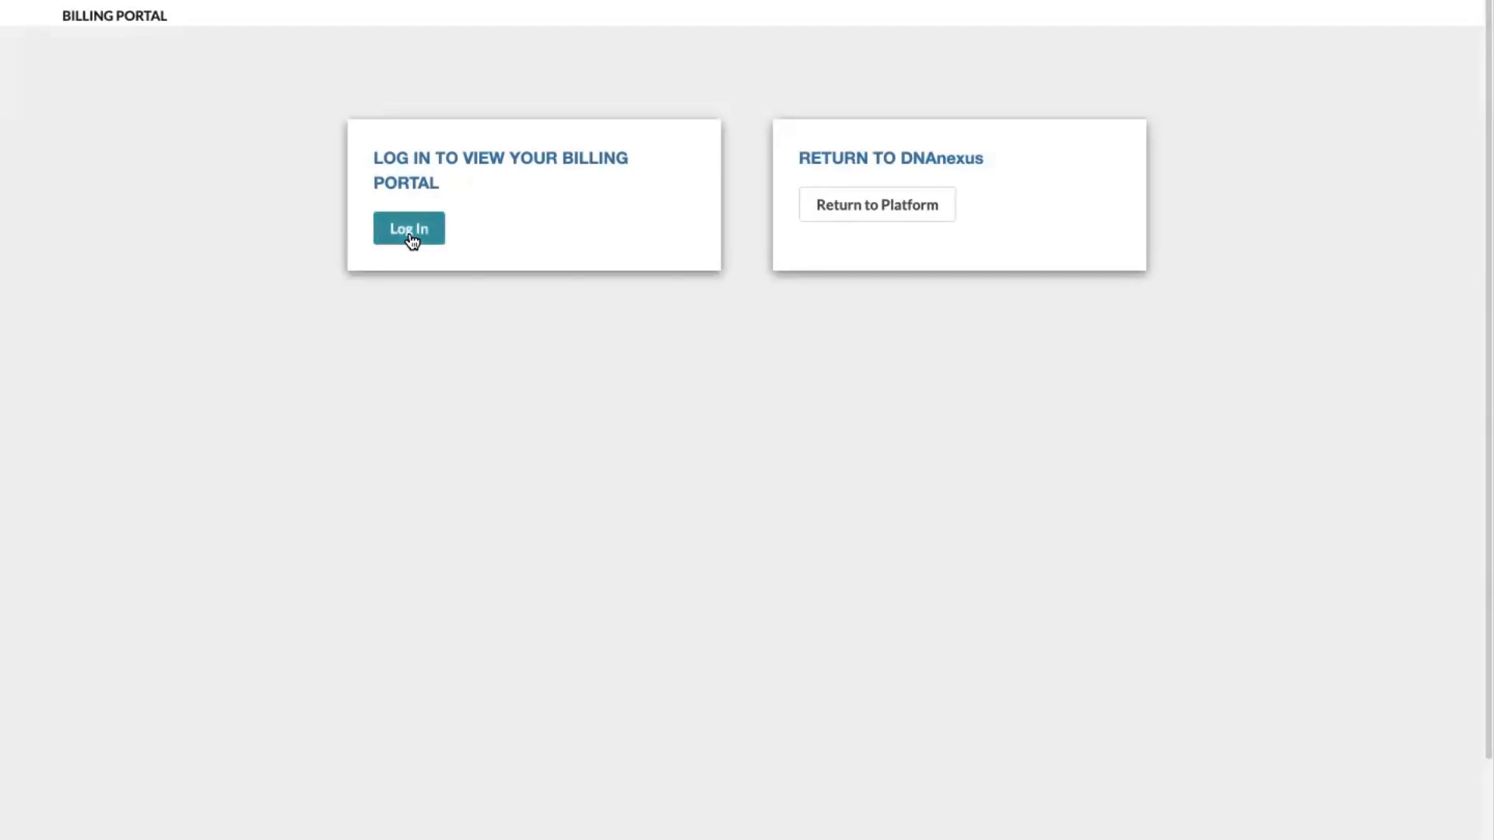
# Step: Log in as a returning customer with email and password to reach My Account
pyautogui.click(407, 227)
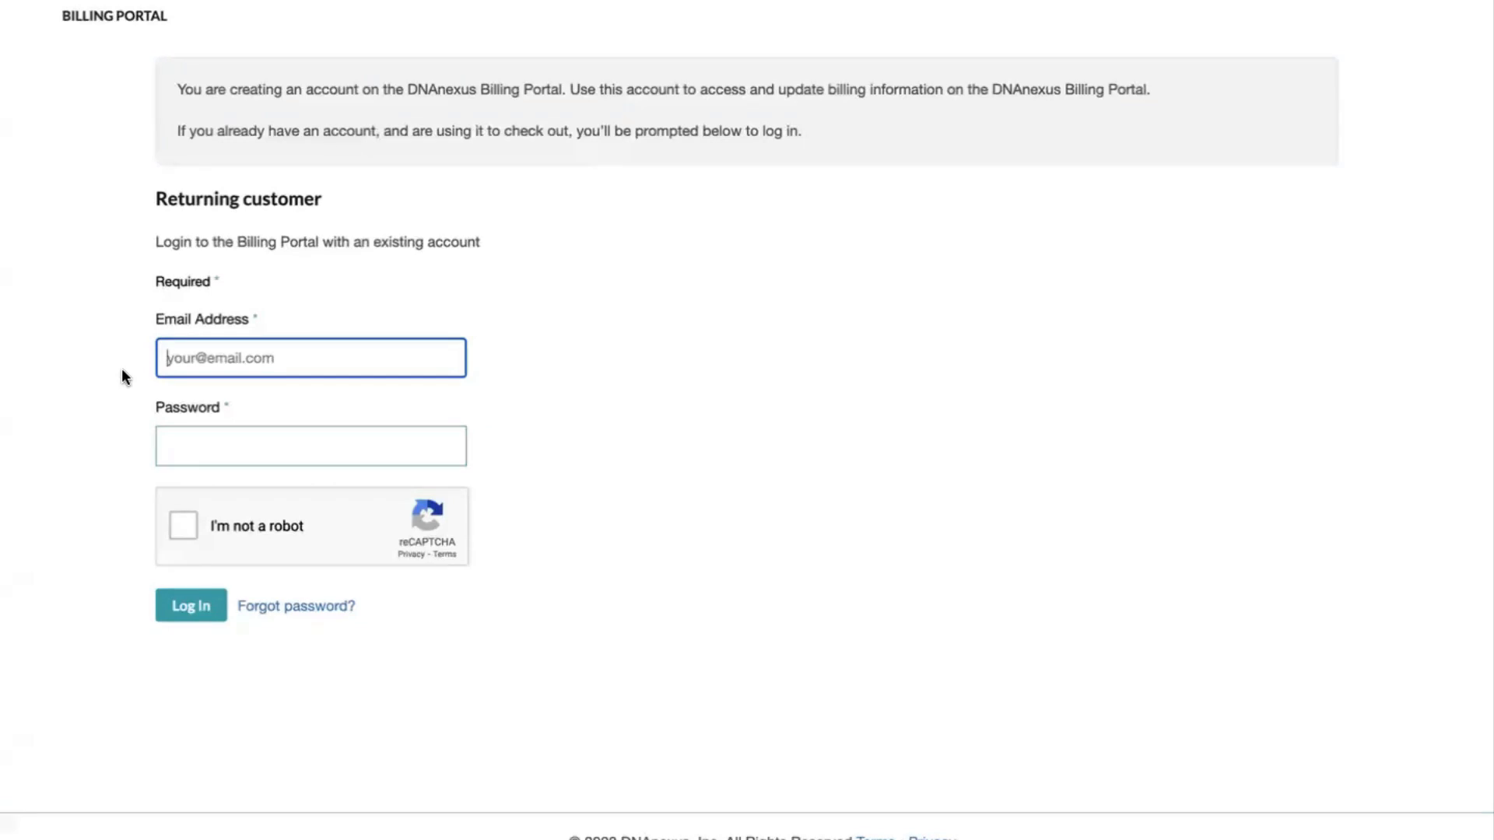
pyautogui.moveTo(812, 393)
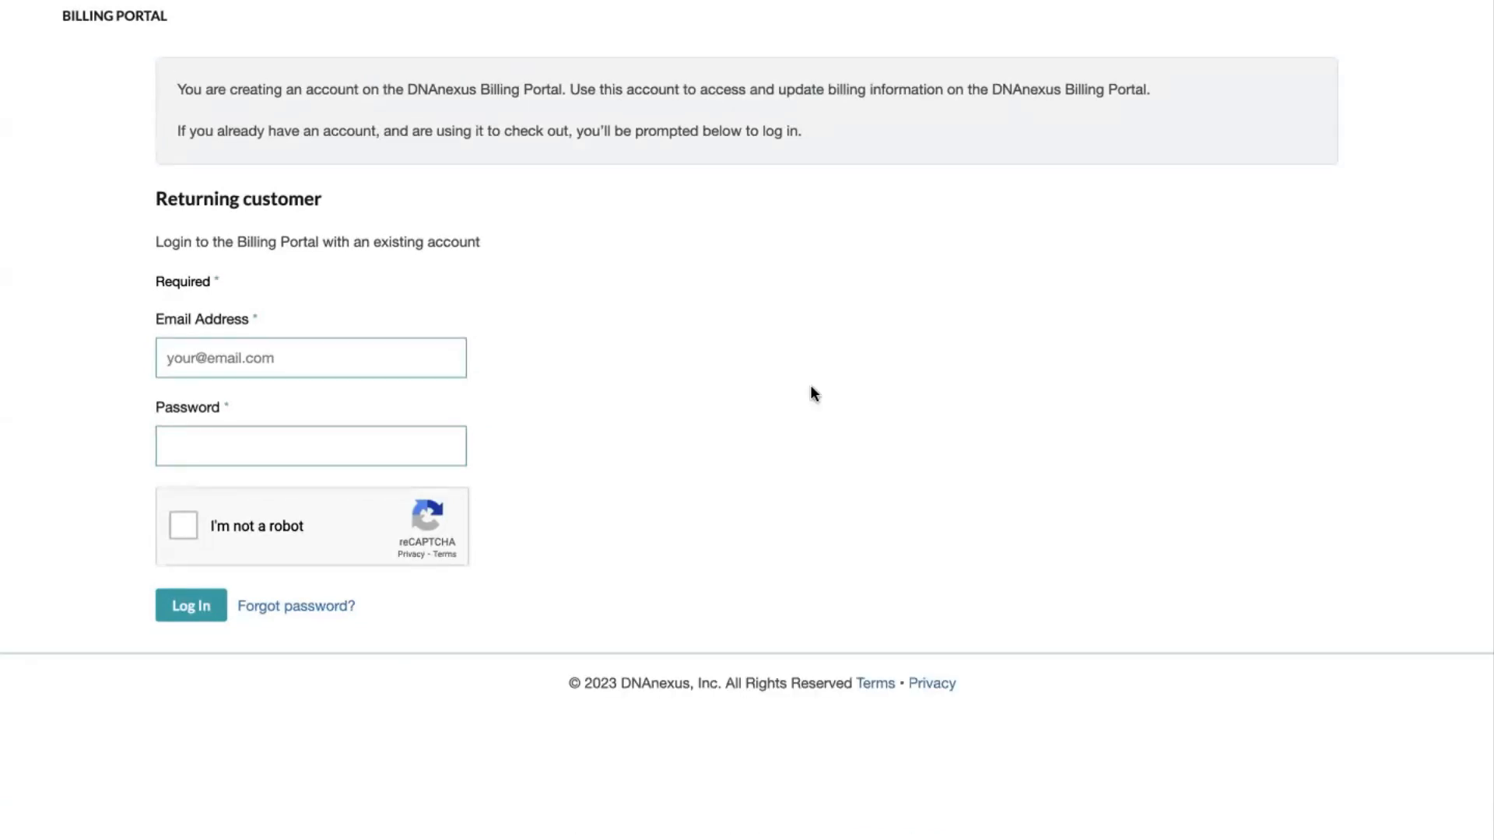
pyautogui.click(295, 605)
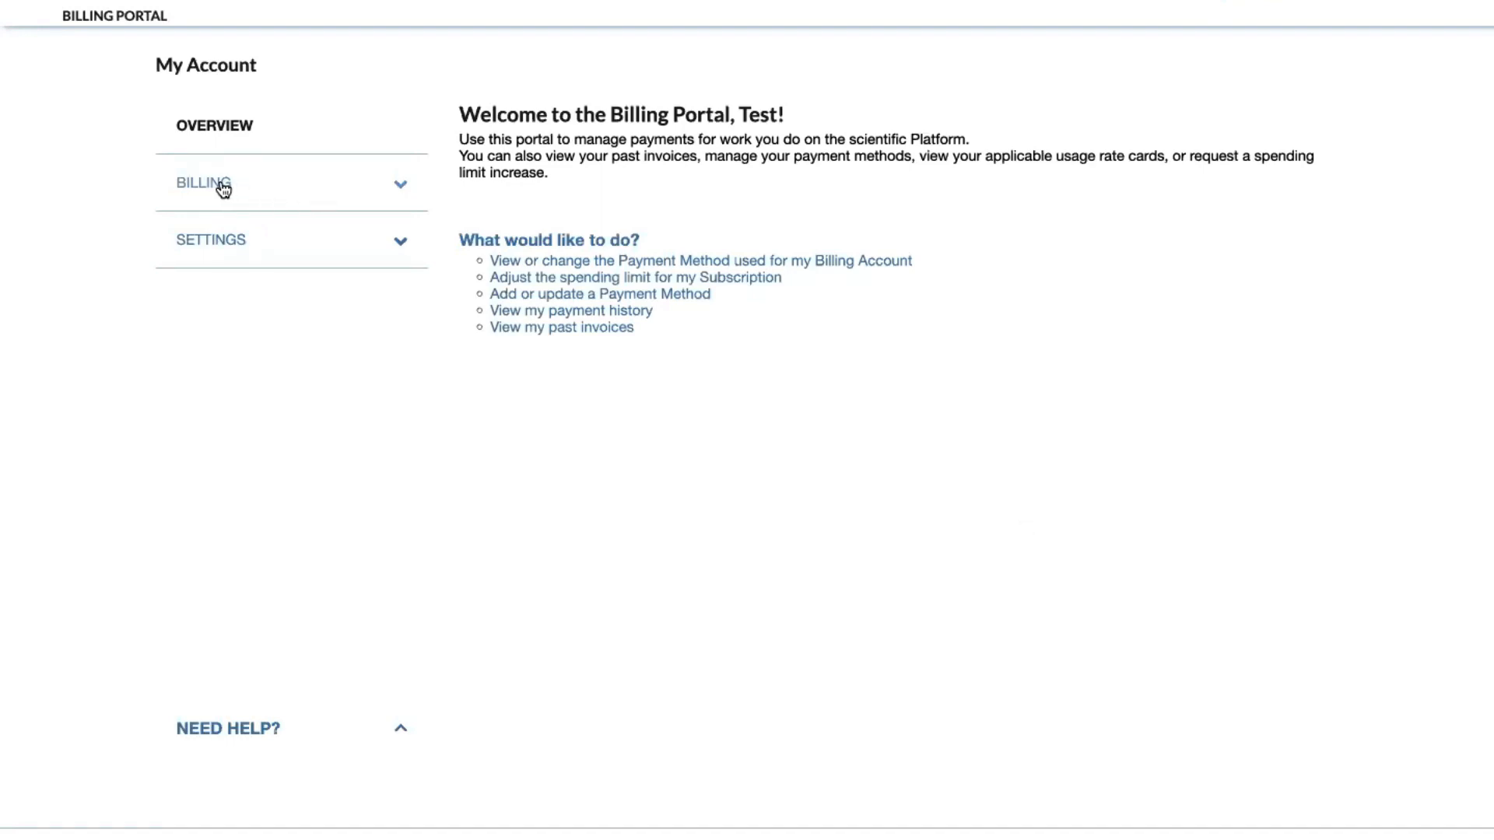
# Step: Expand the BILLING section in the left sidebar
pyautogui.click(202, 184)
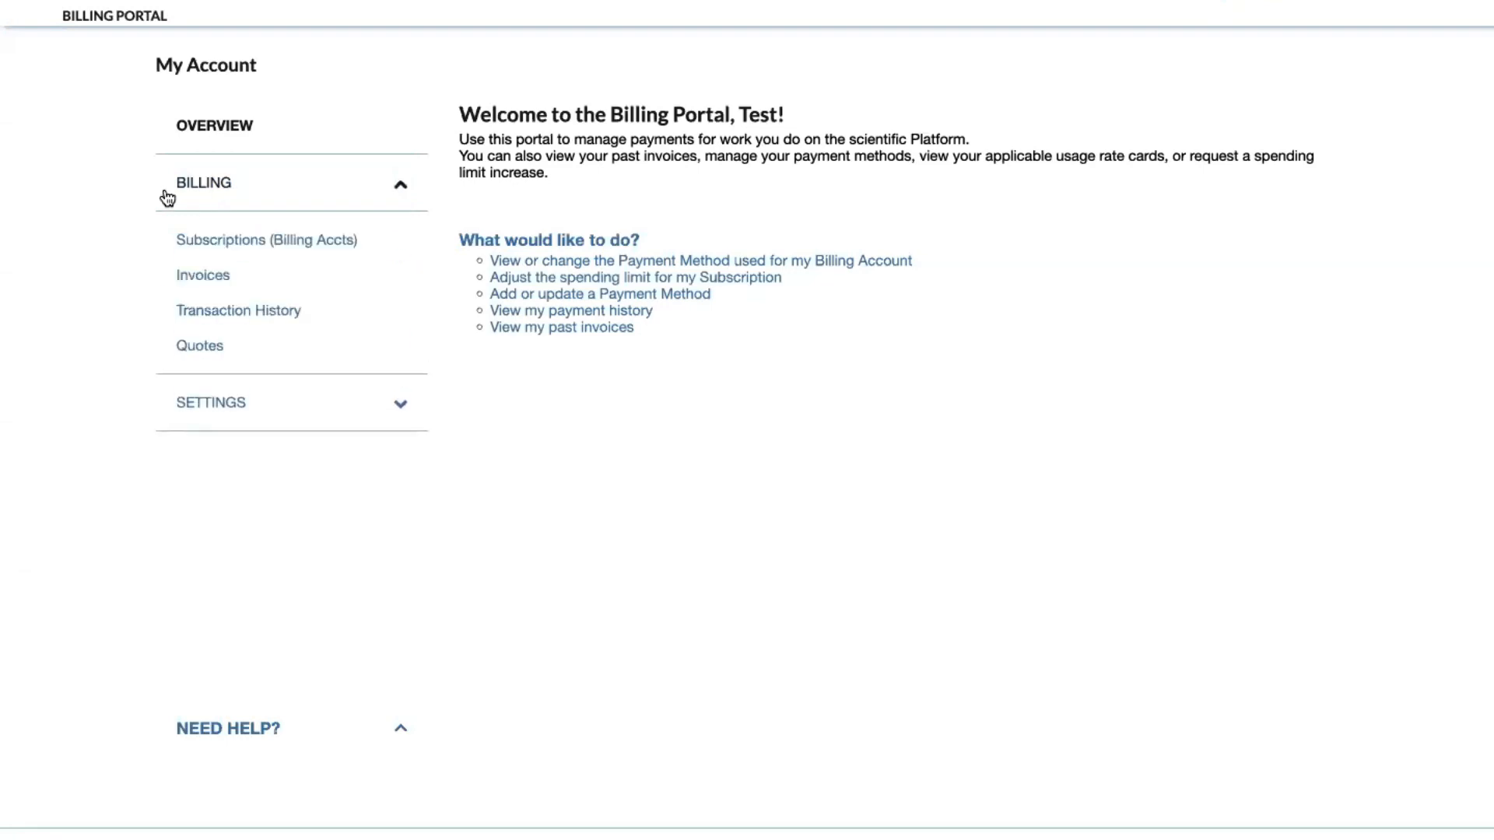
pyautogui.moveTo(126, 239)
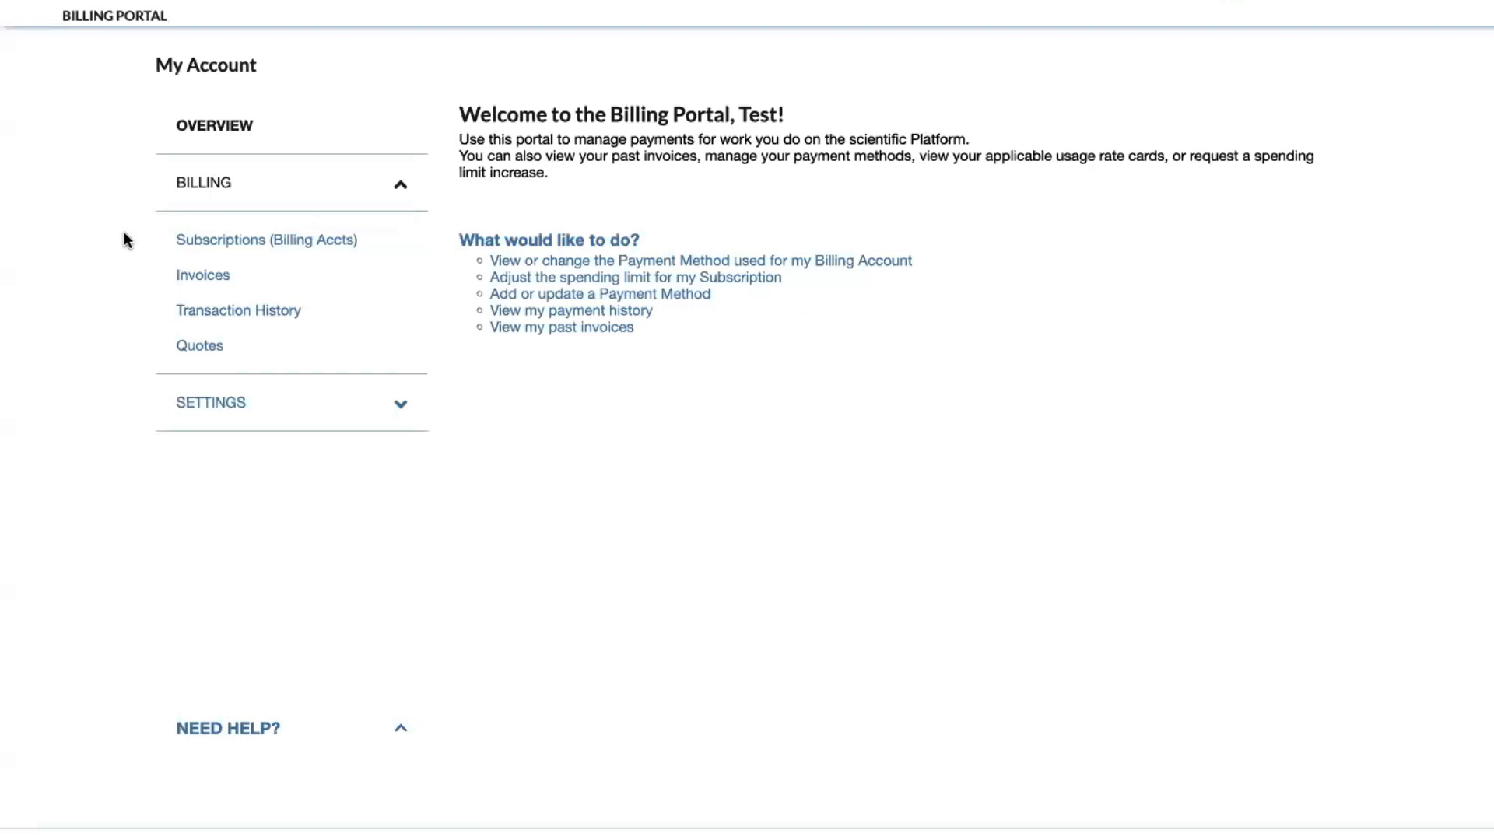
pyautogui.moveTo(188, 288)
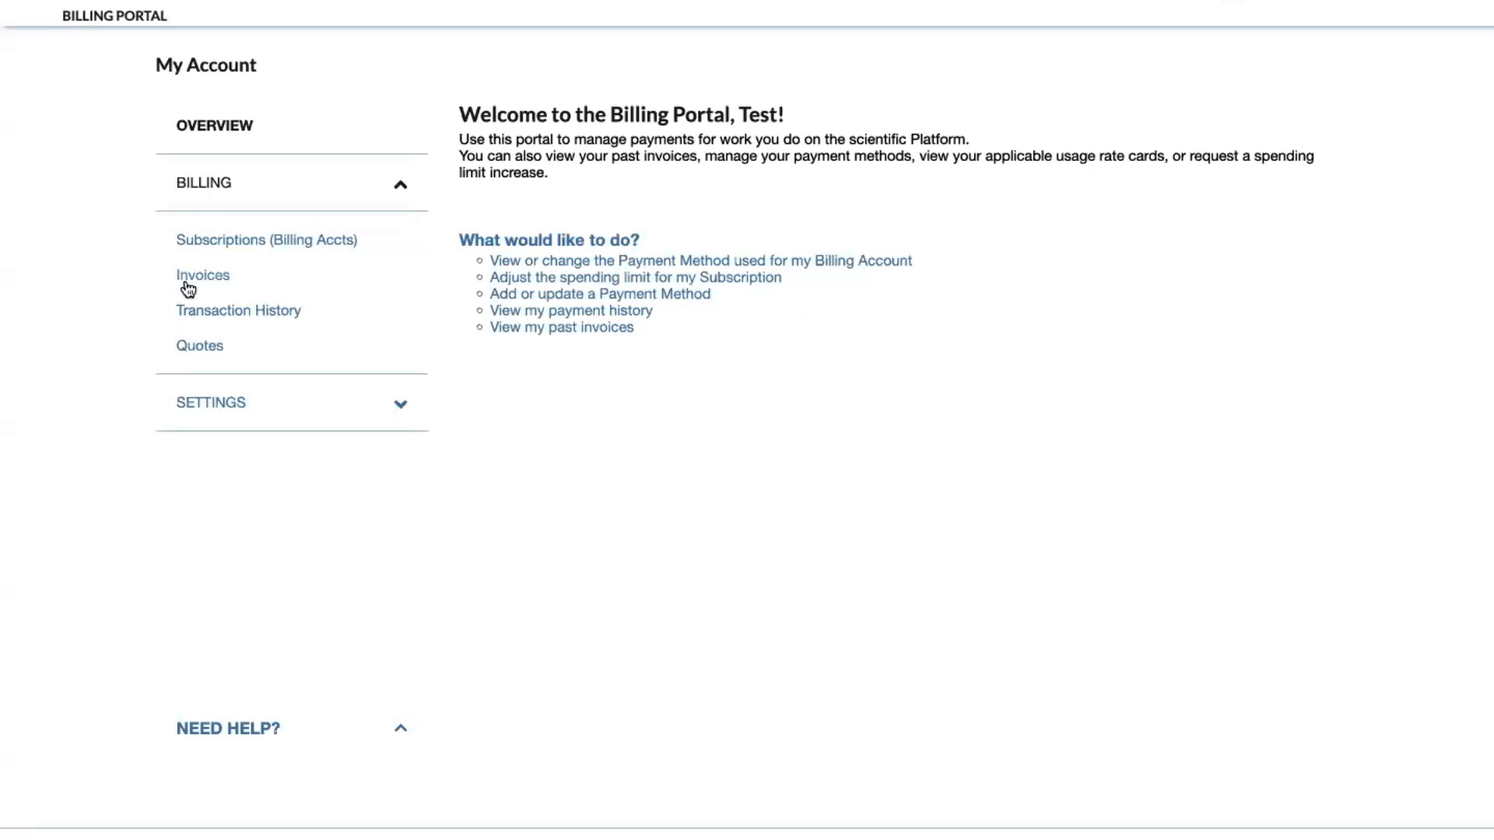
# Step: Open Invoices and check the Show All filter, confirming no open invoices
pyautogui.click(202, 276)
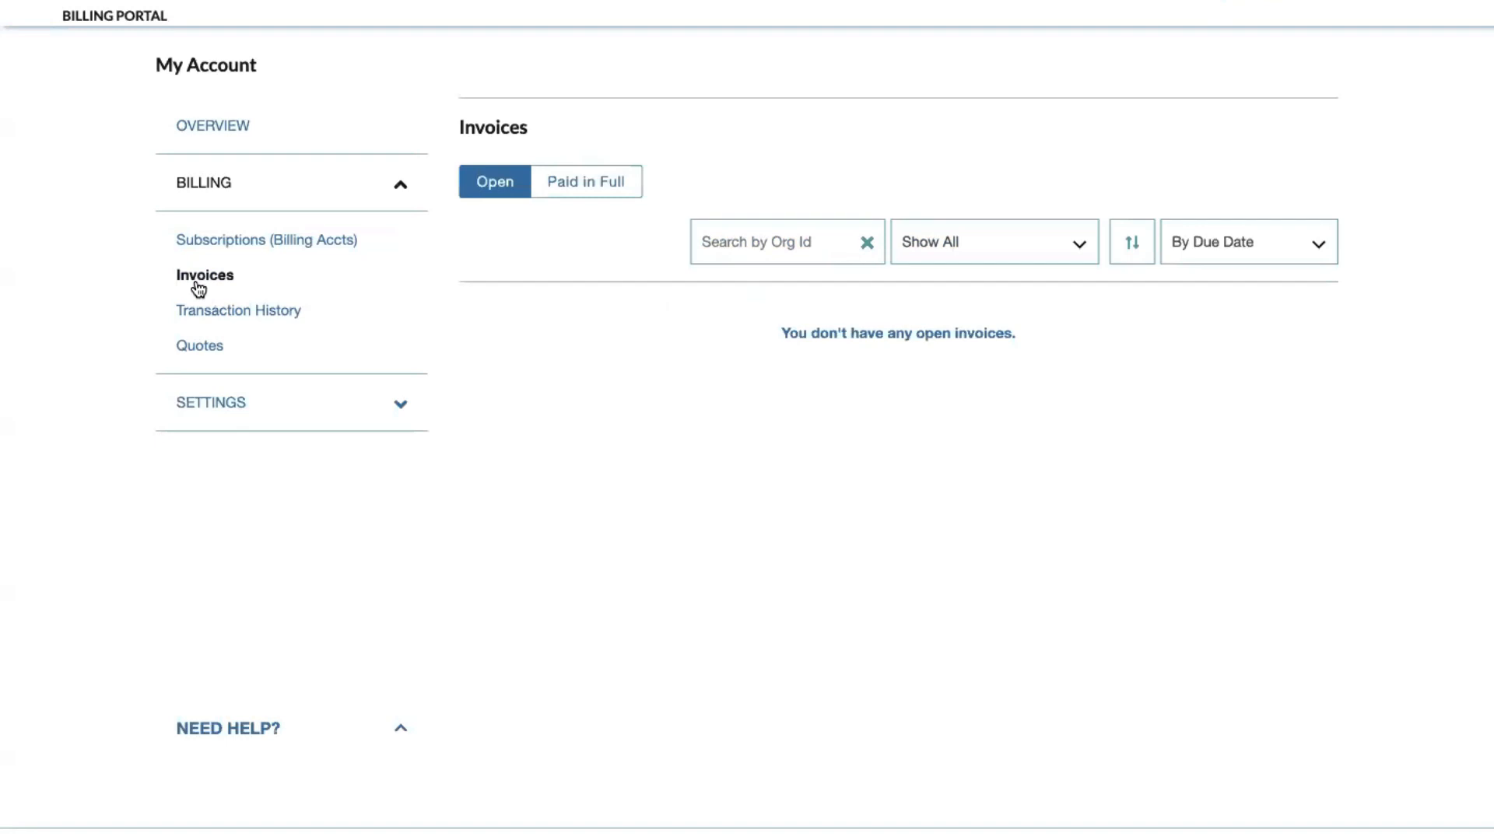
pyautogui.click(992, 241)
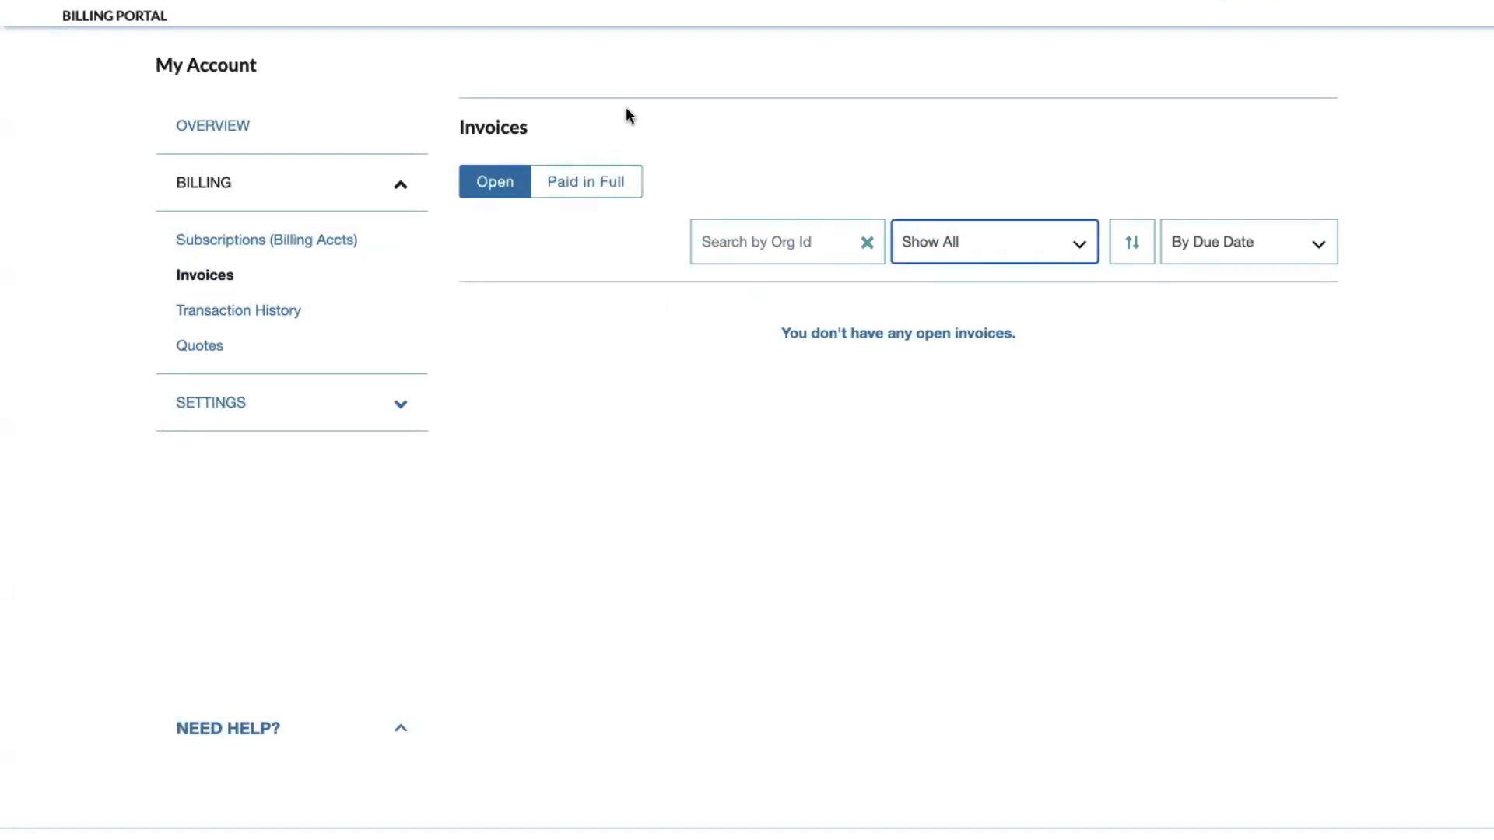
pyautogui.click(585, 180)
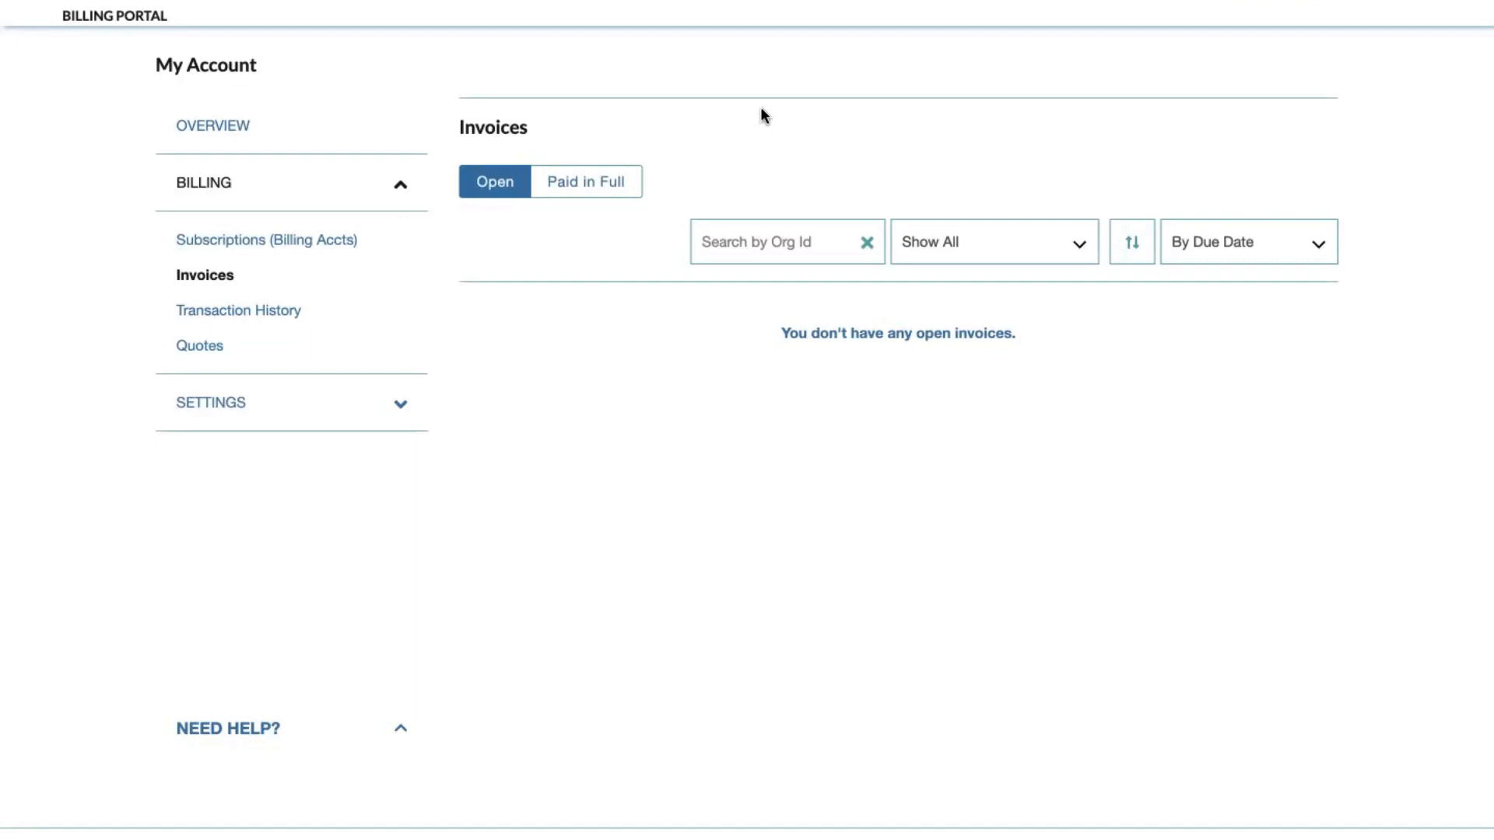
pyautogui.moveTo(242, 411)
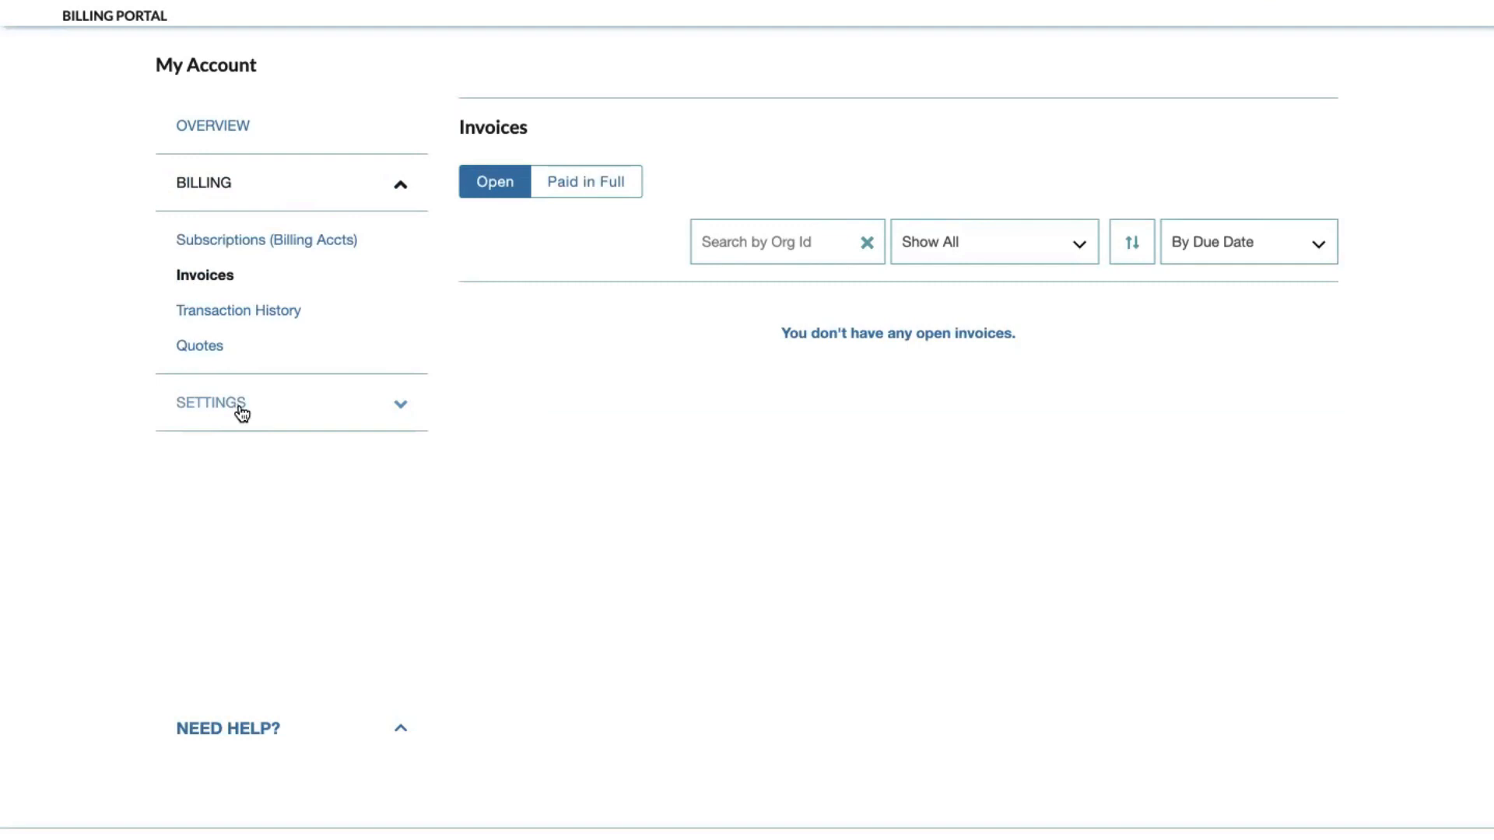
# Step: Open Payment Methods under SETTINGS, listing the validated Test Card2
pyautogui.click(210, 401)
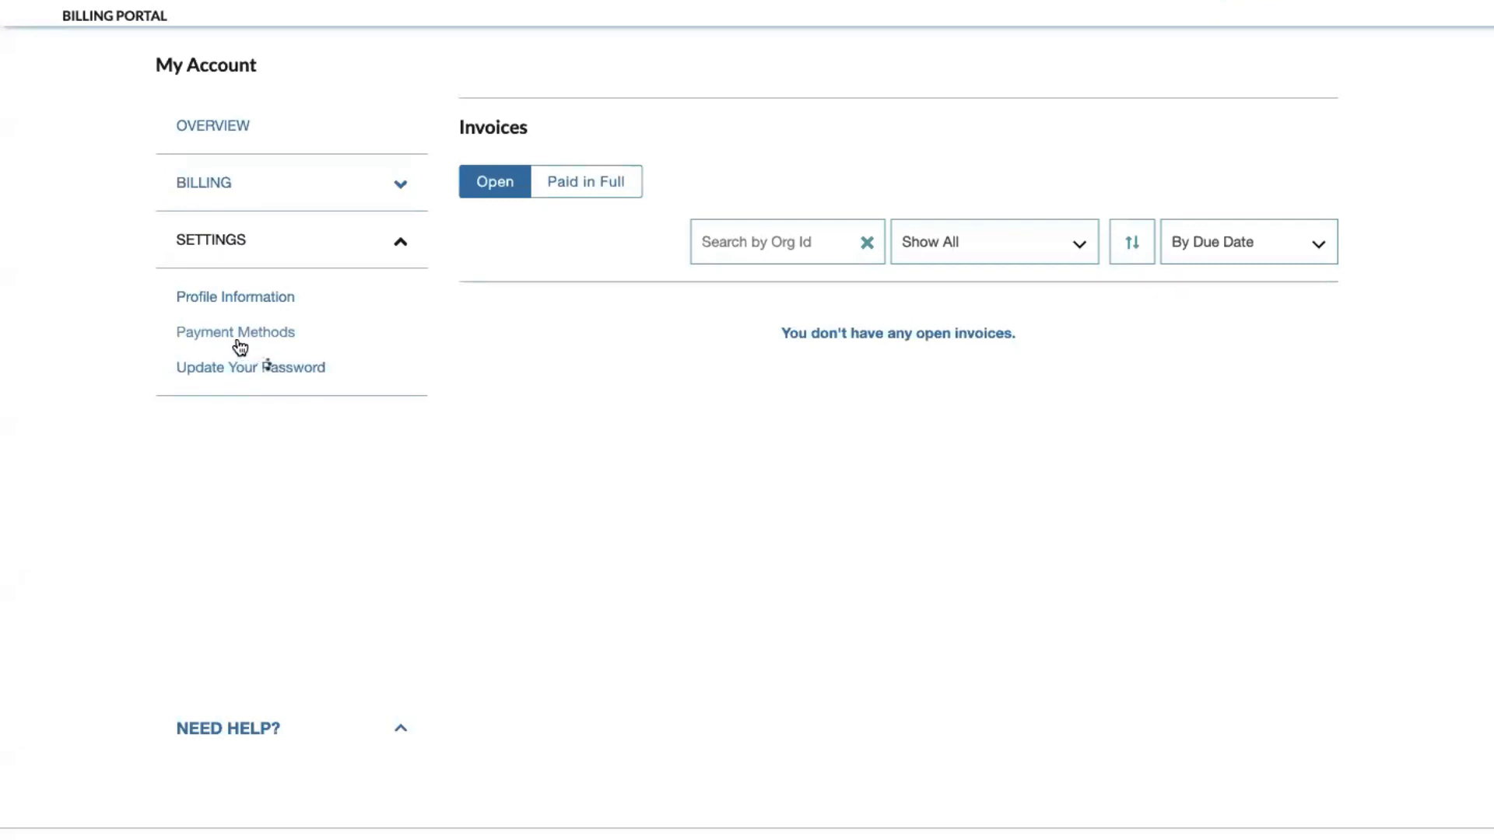
pyautogui.click(235, 331)
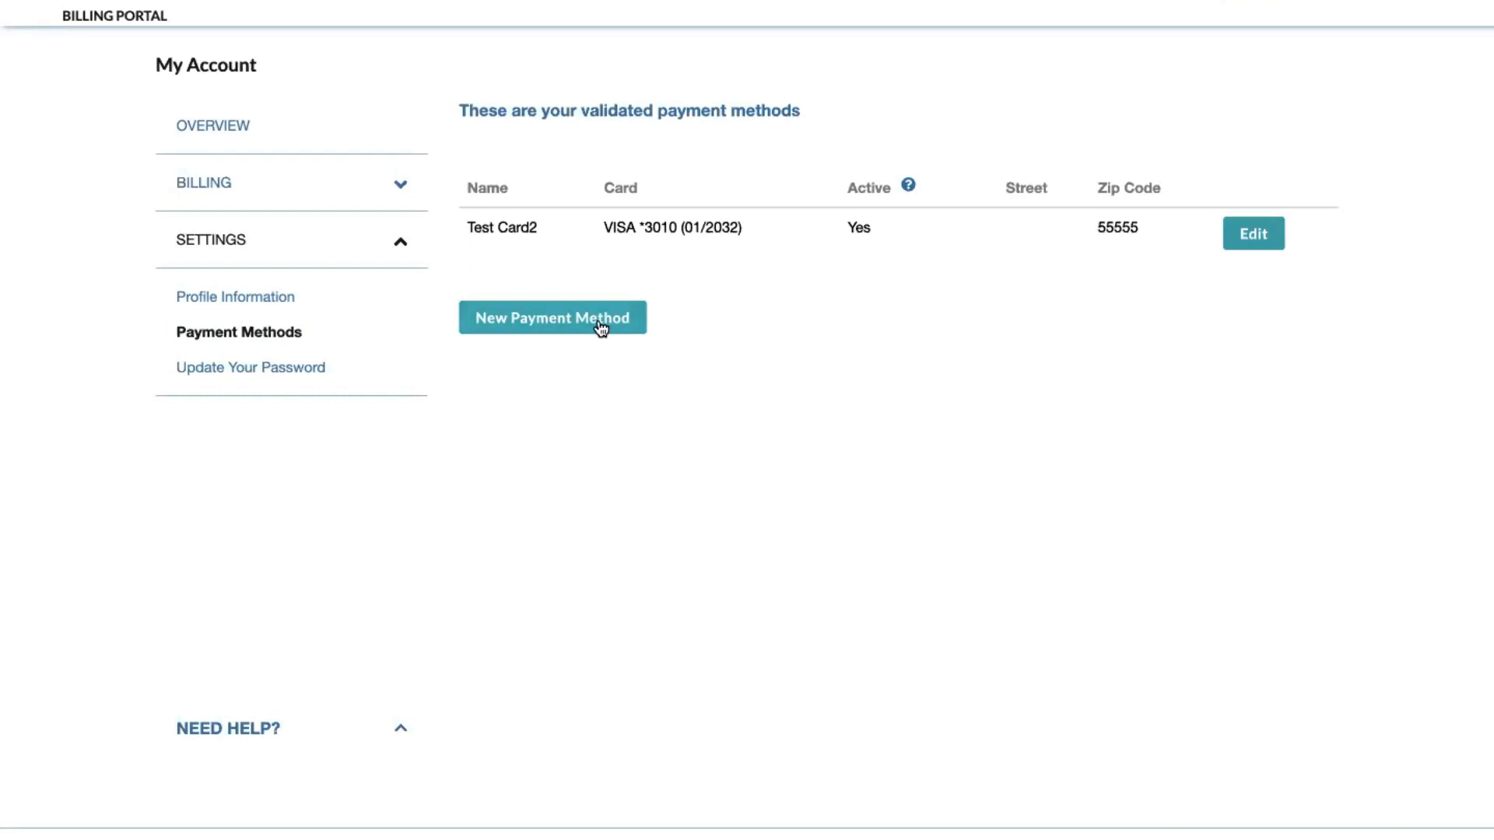
# Step: Start a new payment method, review the card form and submit it with Add
pyautogui.click(551, 318)
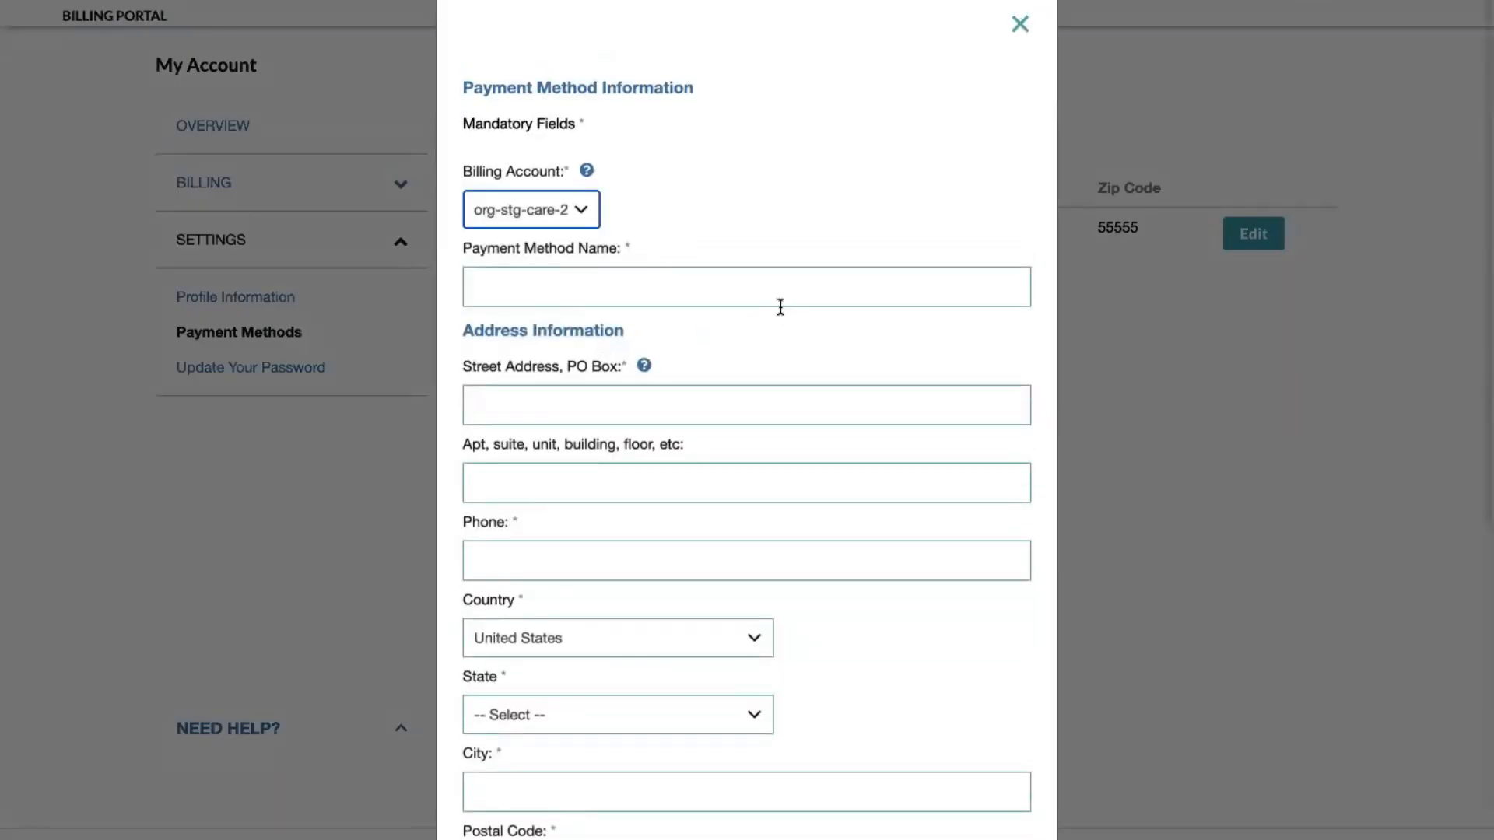
pyautogui.moveTo(767, 388)
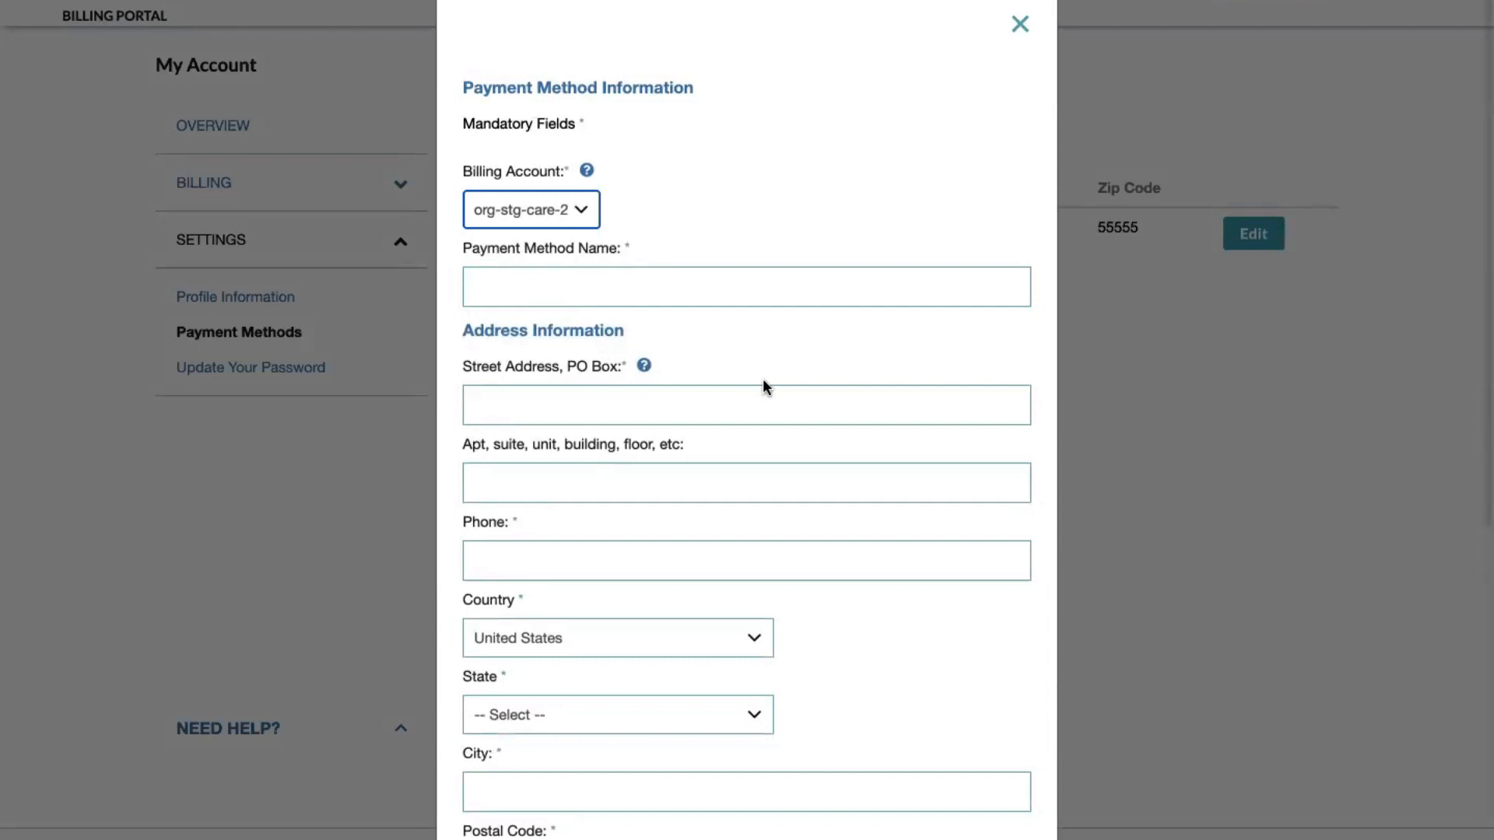
pyautogui.scroll(-3)
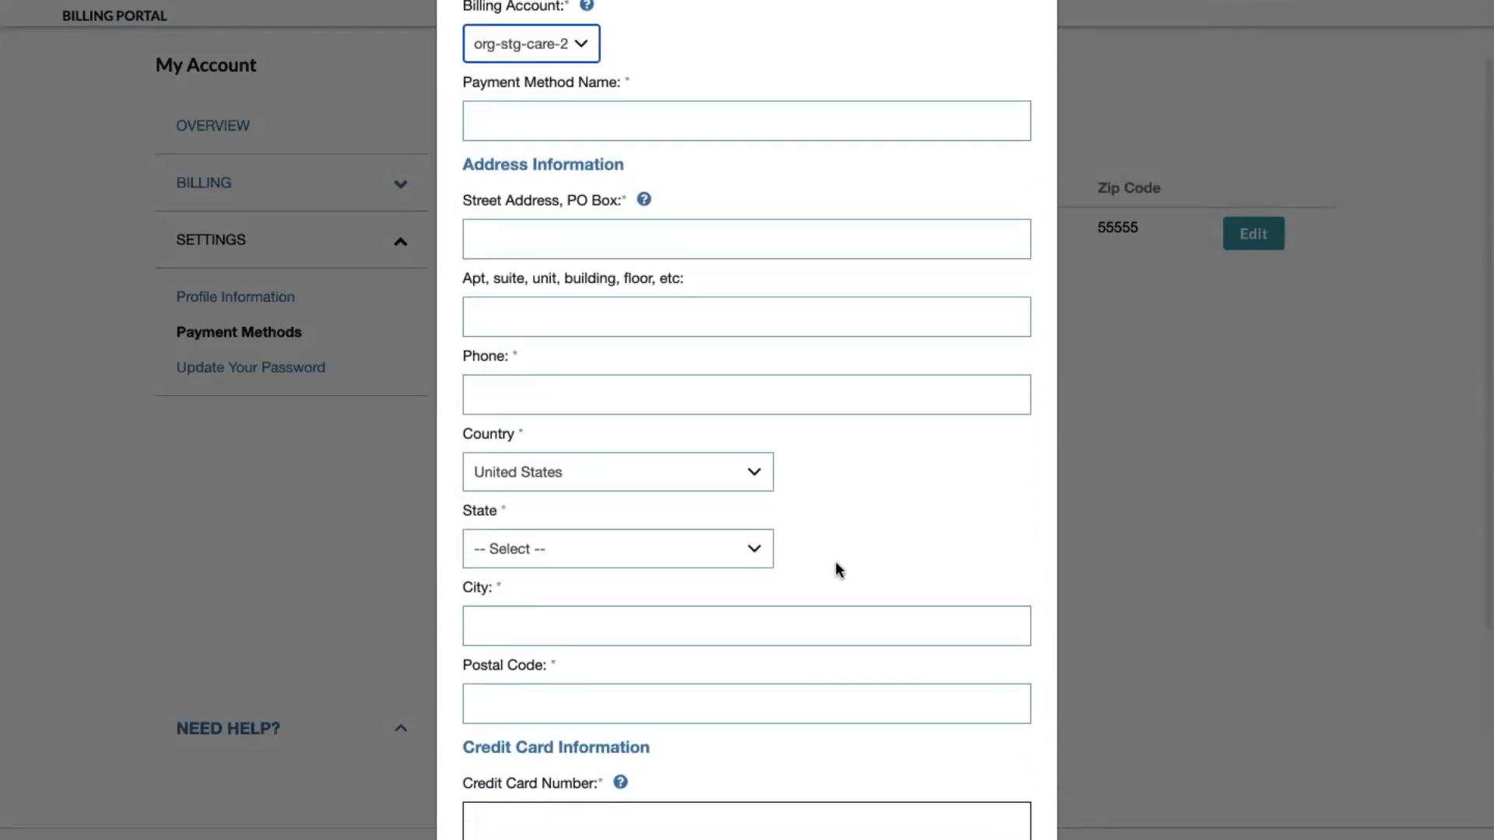
pyautogui.scroll(-3)
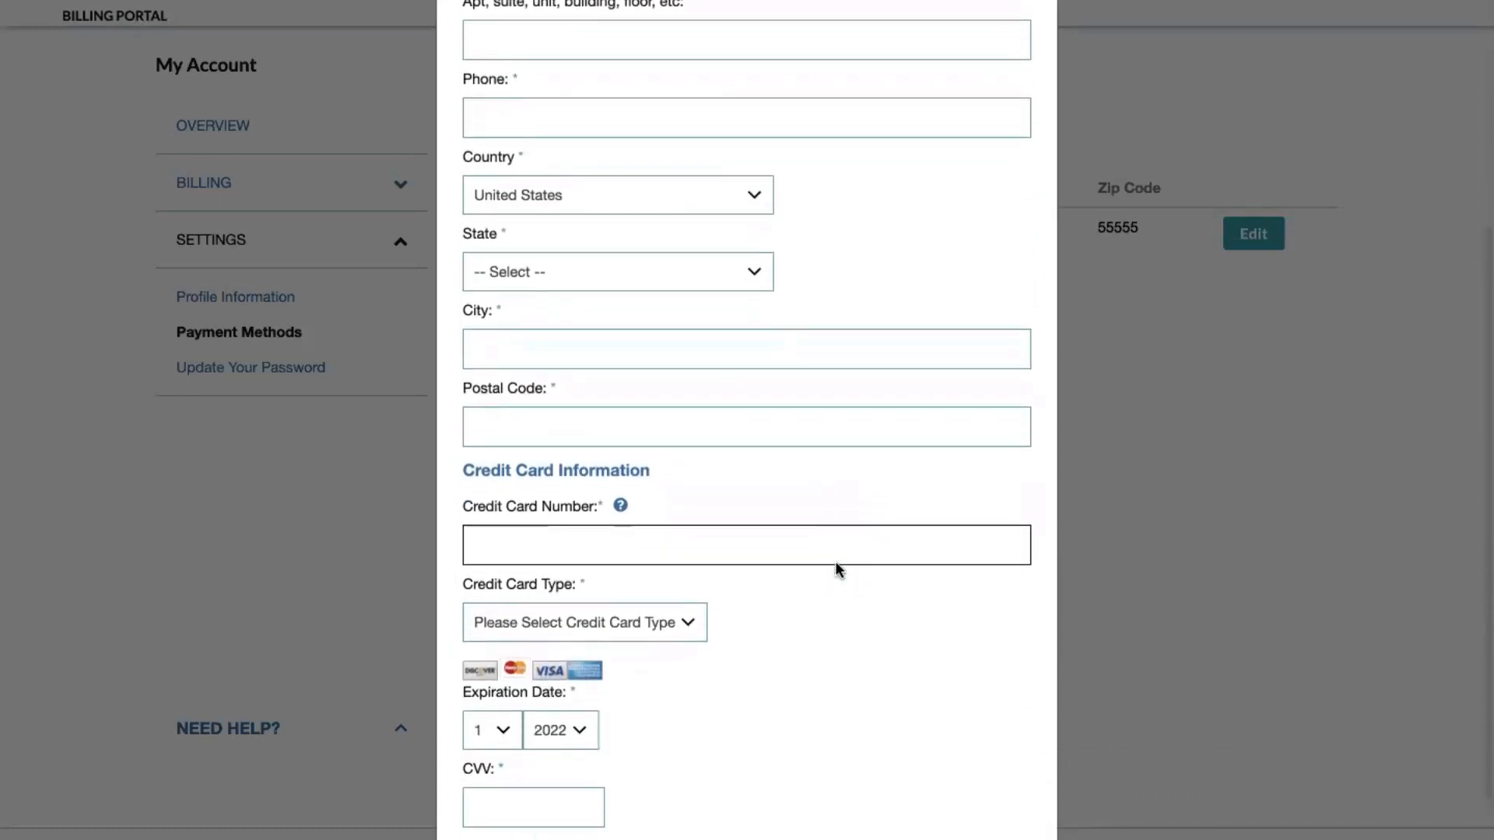
pyautogui.scroll(-3)
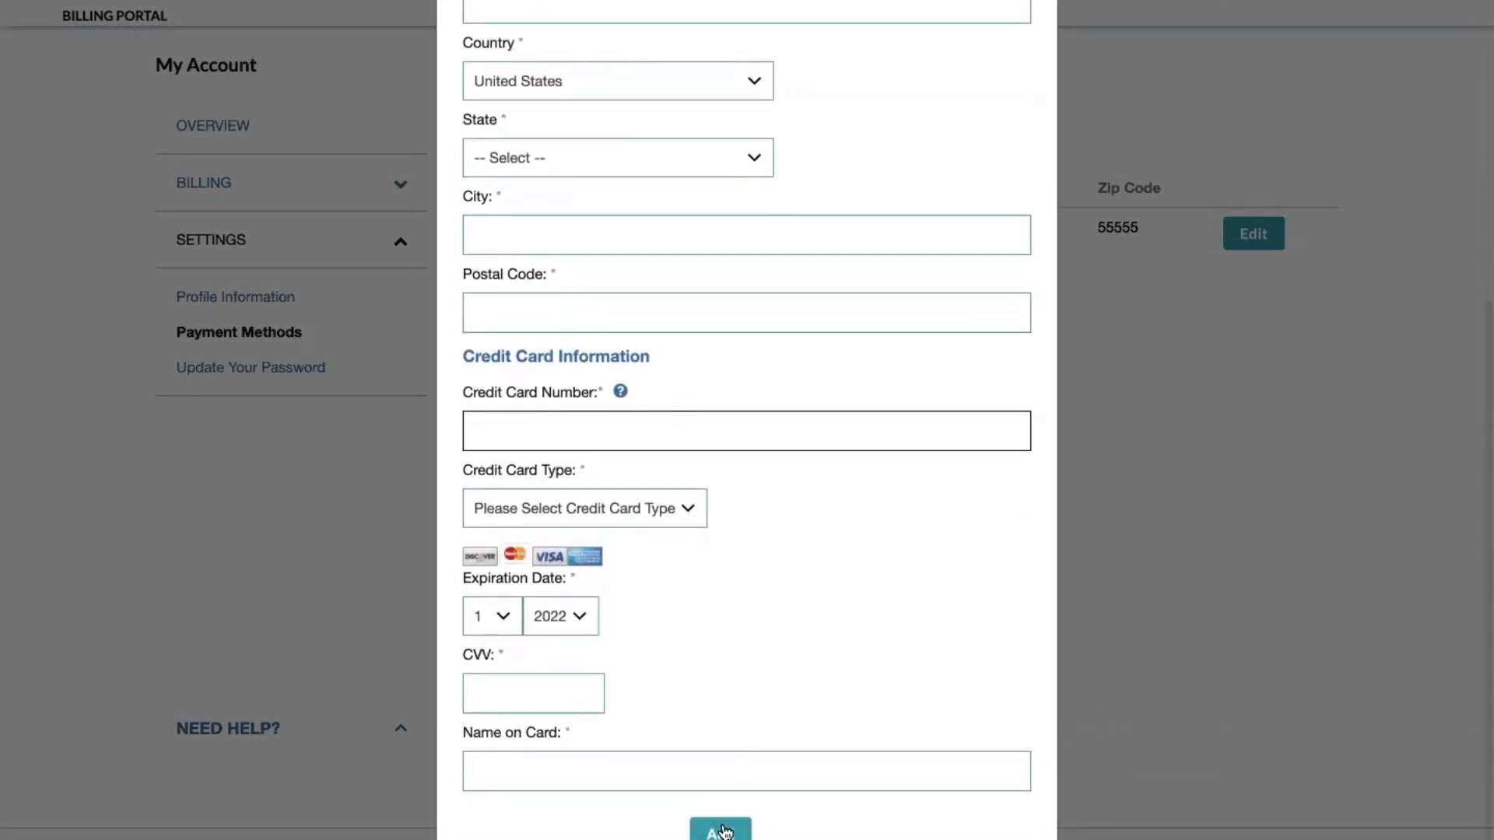
pyautogui.click(719, 828)
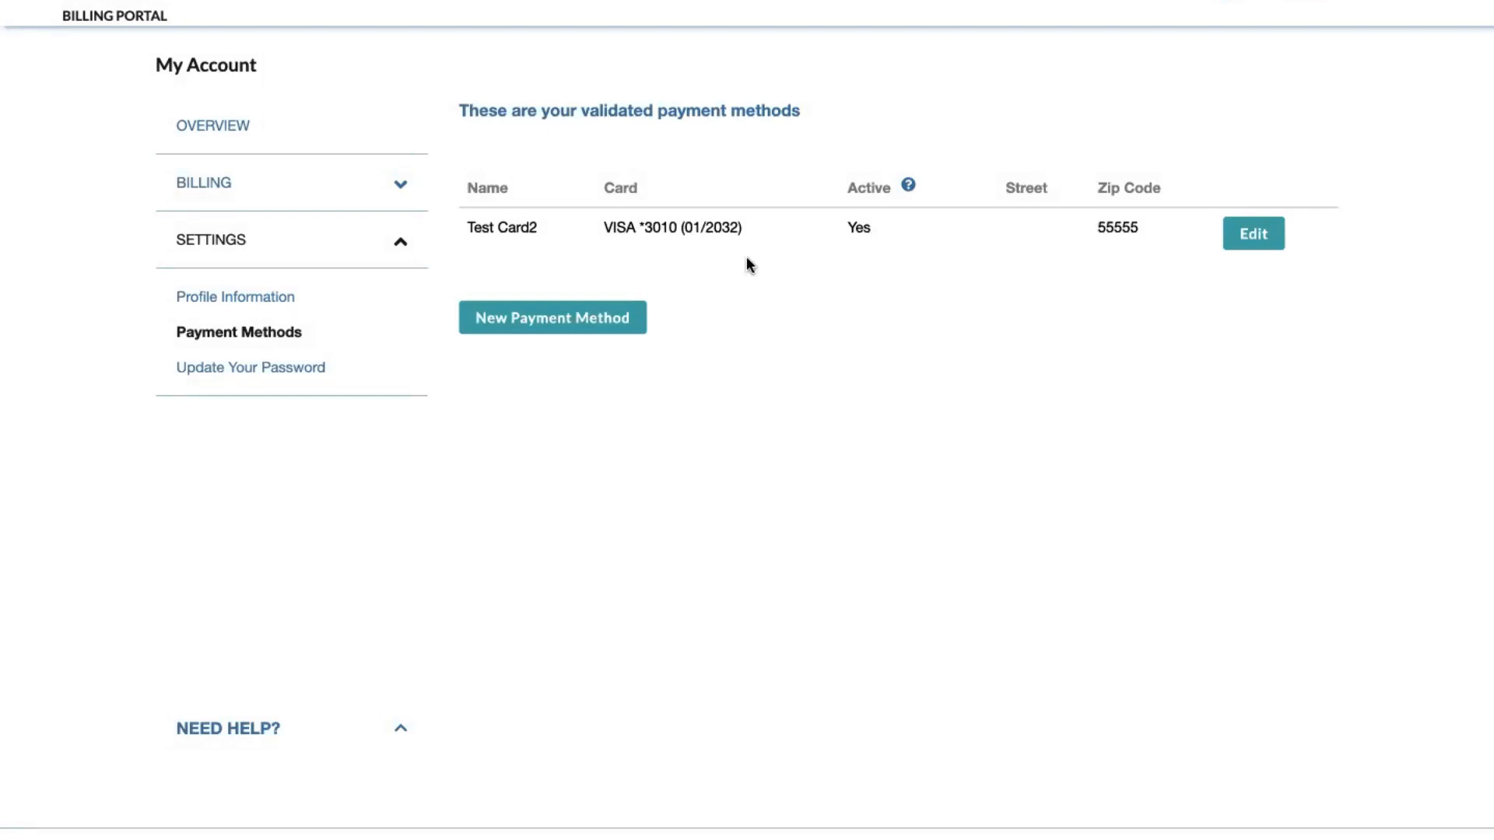
pyautogui.moveTo(355, 170)
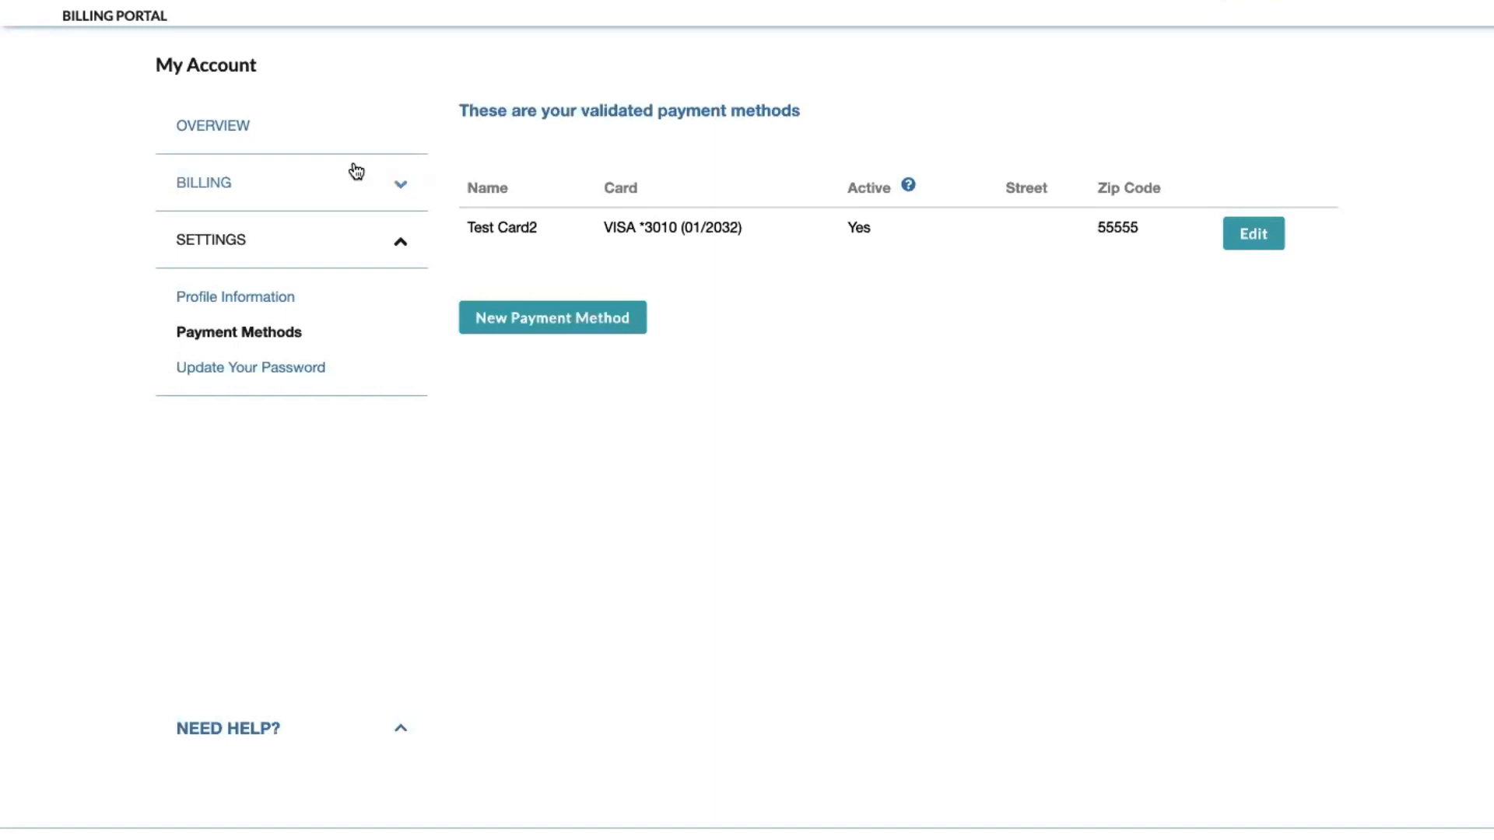
# Step: Expand the BILLING section in the sidebar again
pyautogui.click(203, 182)
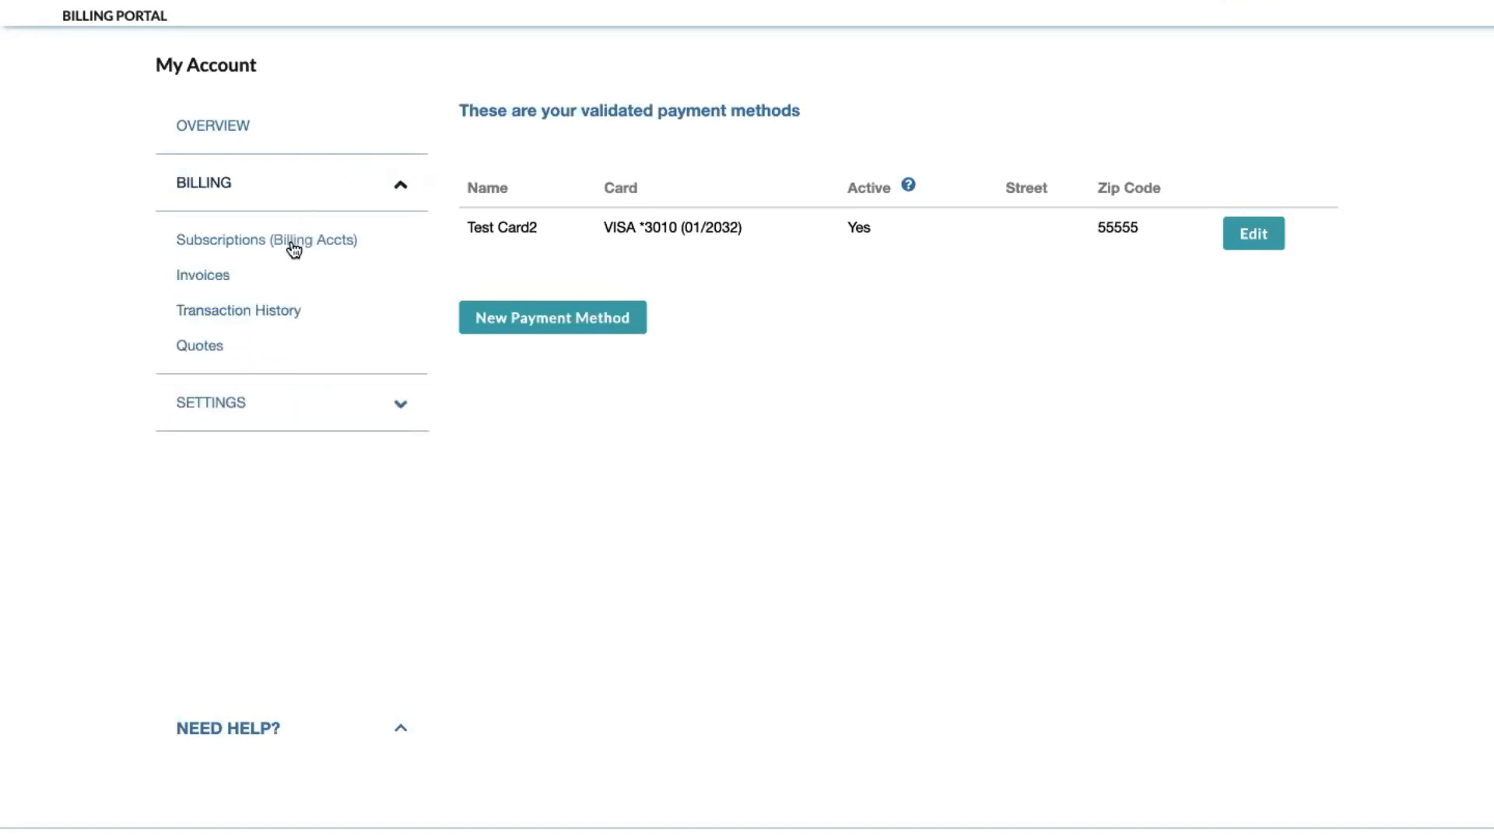
# Step: In Subscriptions, assign Test Card2 to billing account stg-care-2 for automatic settlement and submit
pyautogui.click(266, 240)
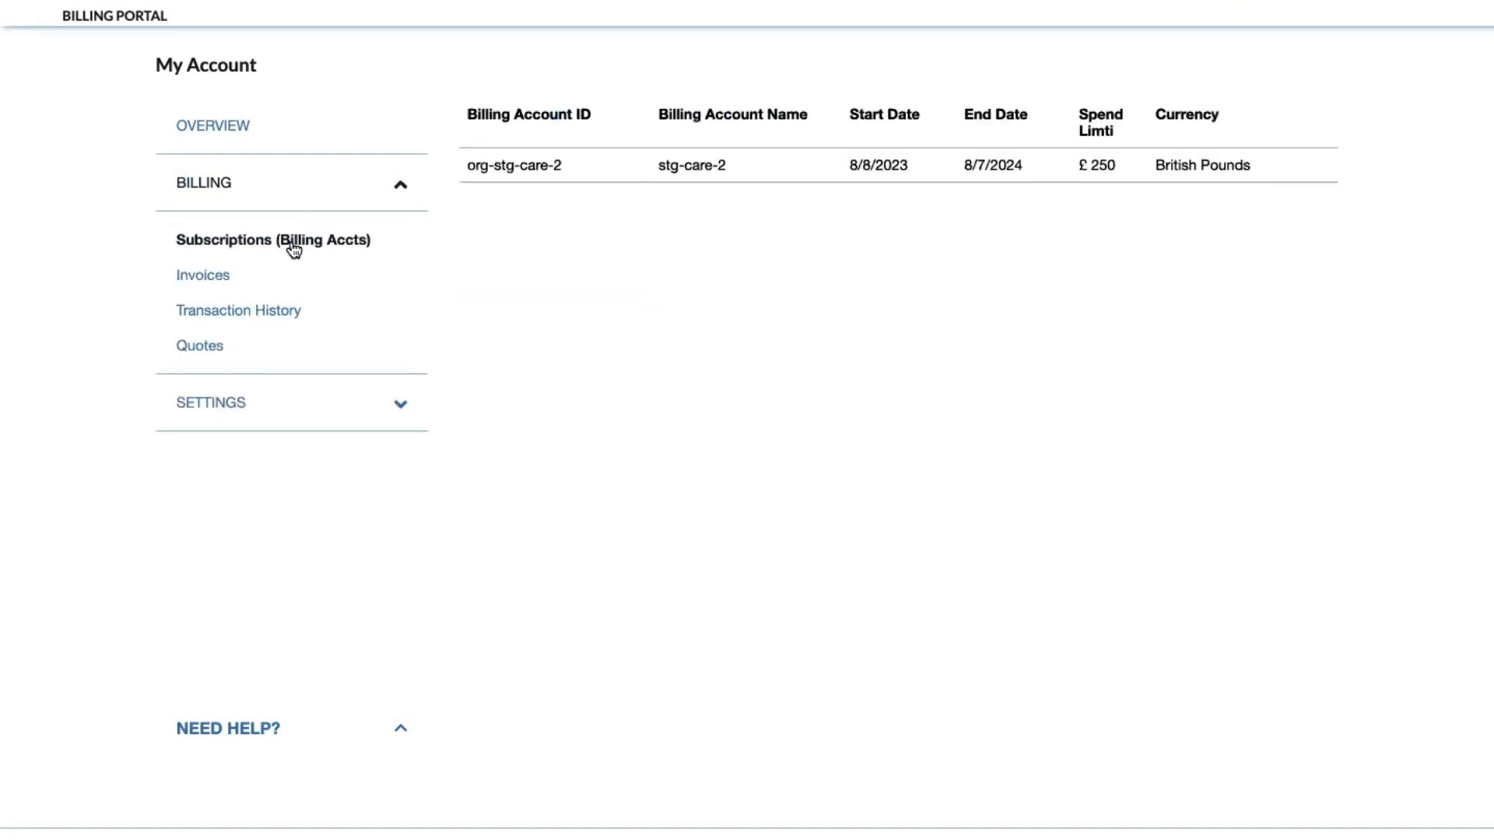
pyautogui.moveTo(490, 224)
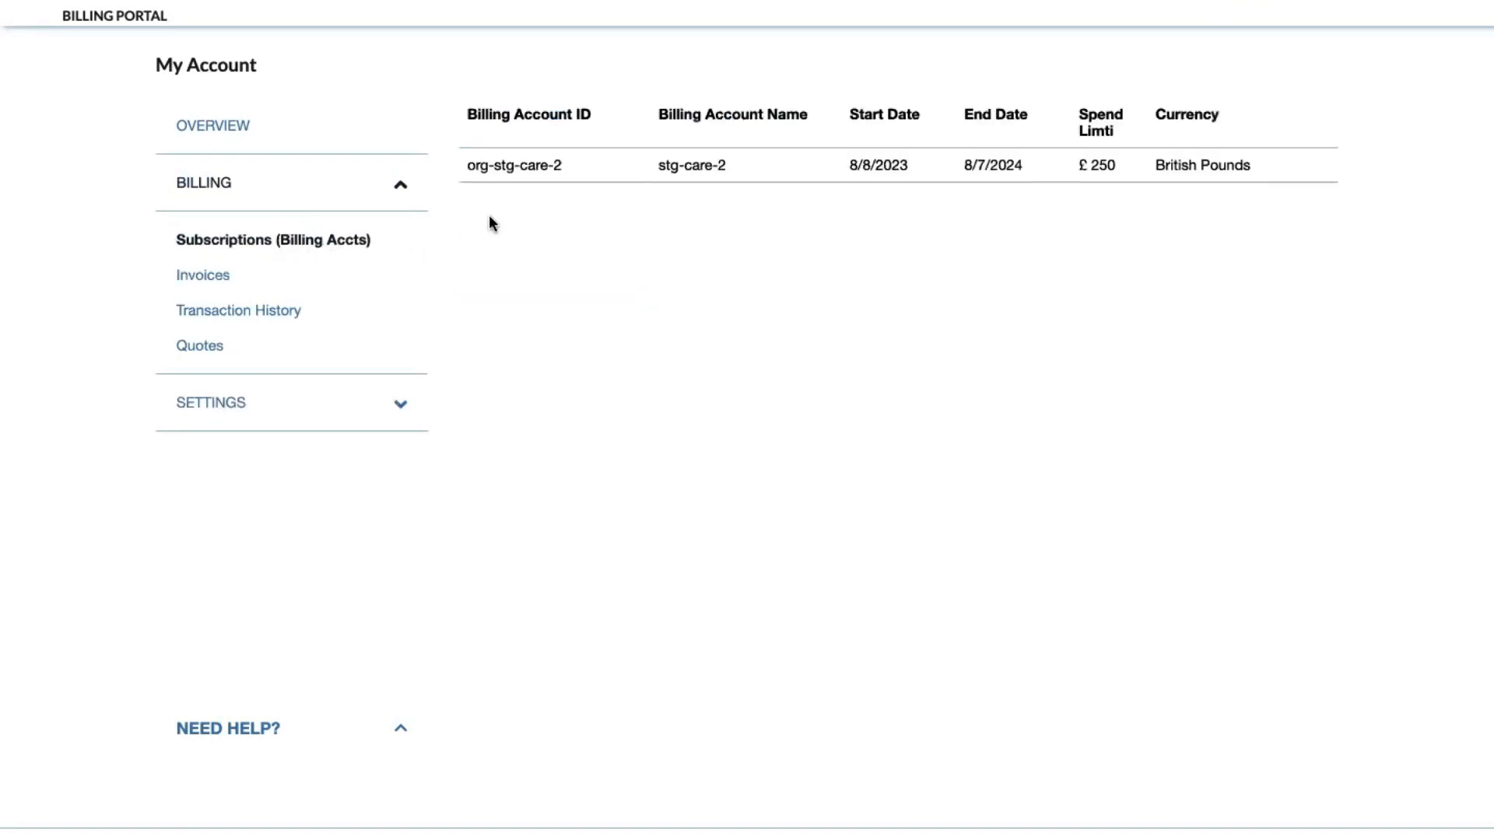
pyautogui.moveTo(533, 176)
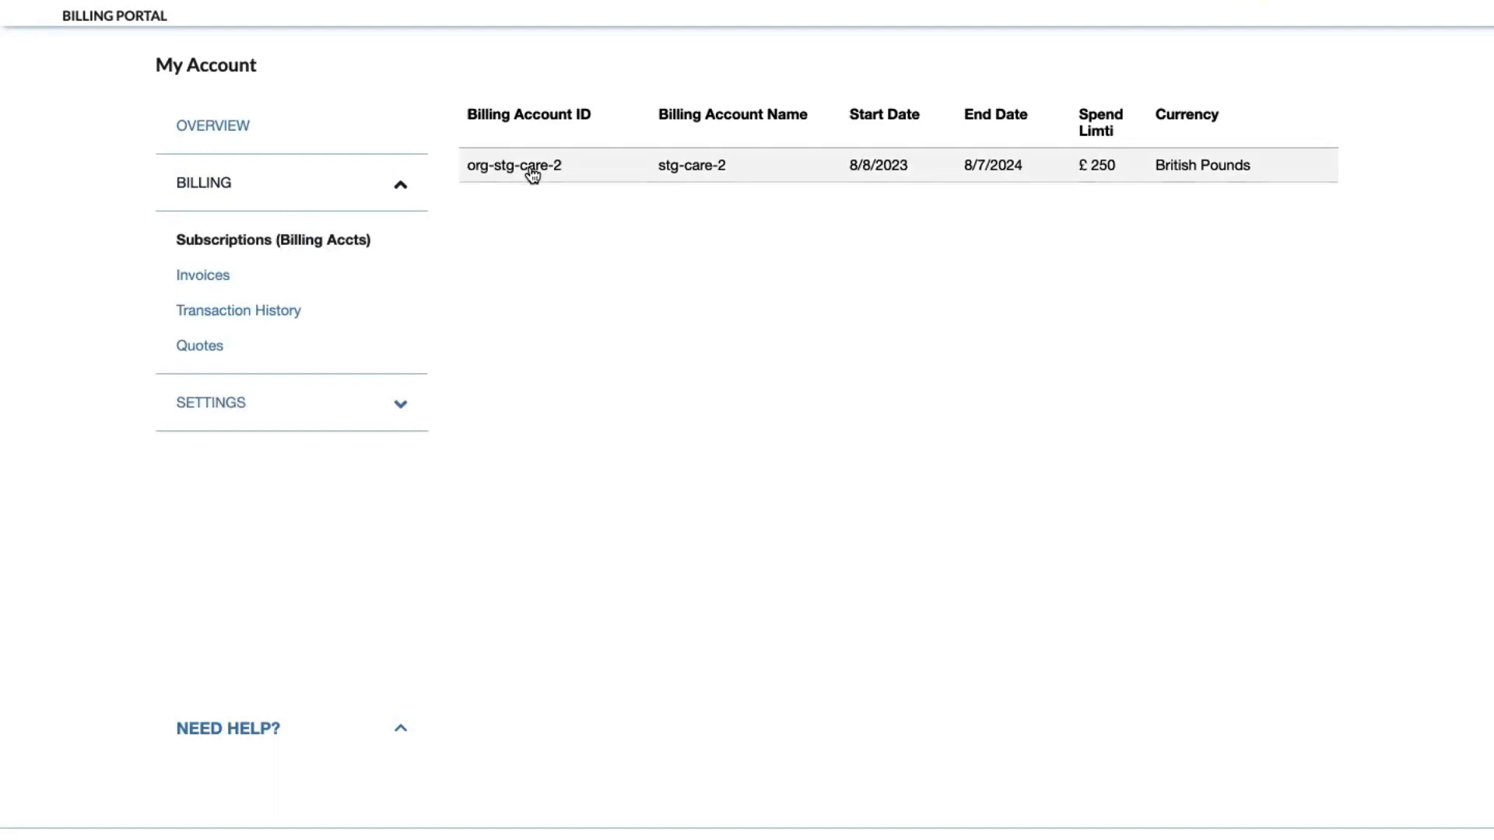
pyautogui.click(514, 165)
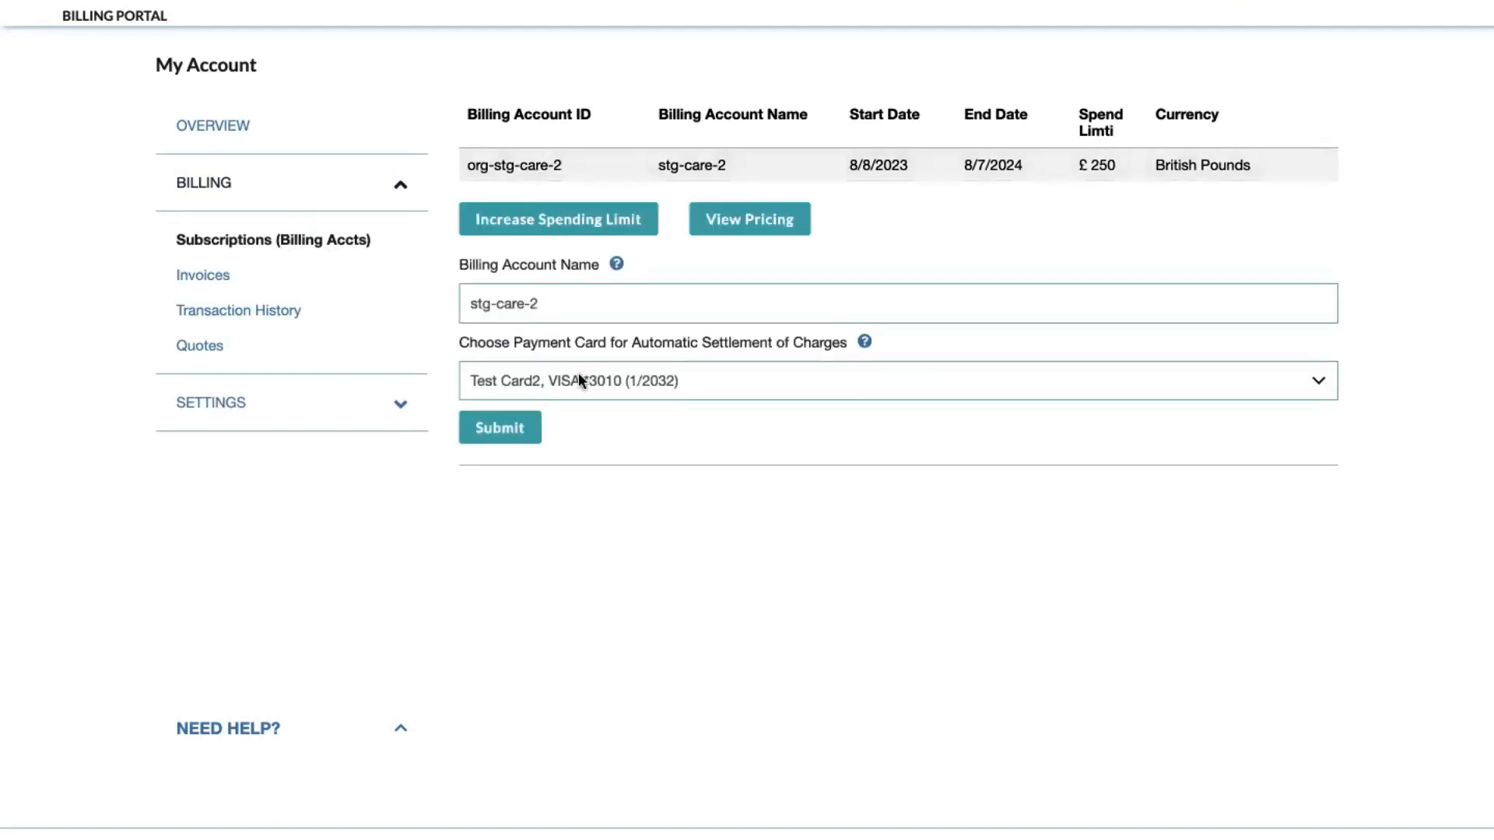
pyautogui.click(896, 380)
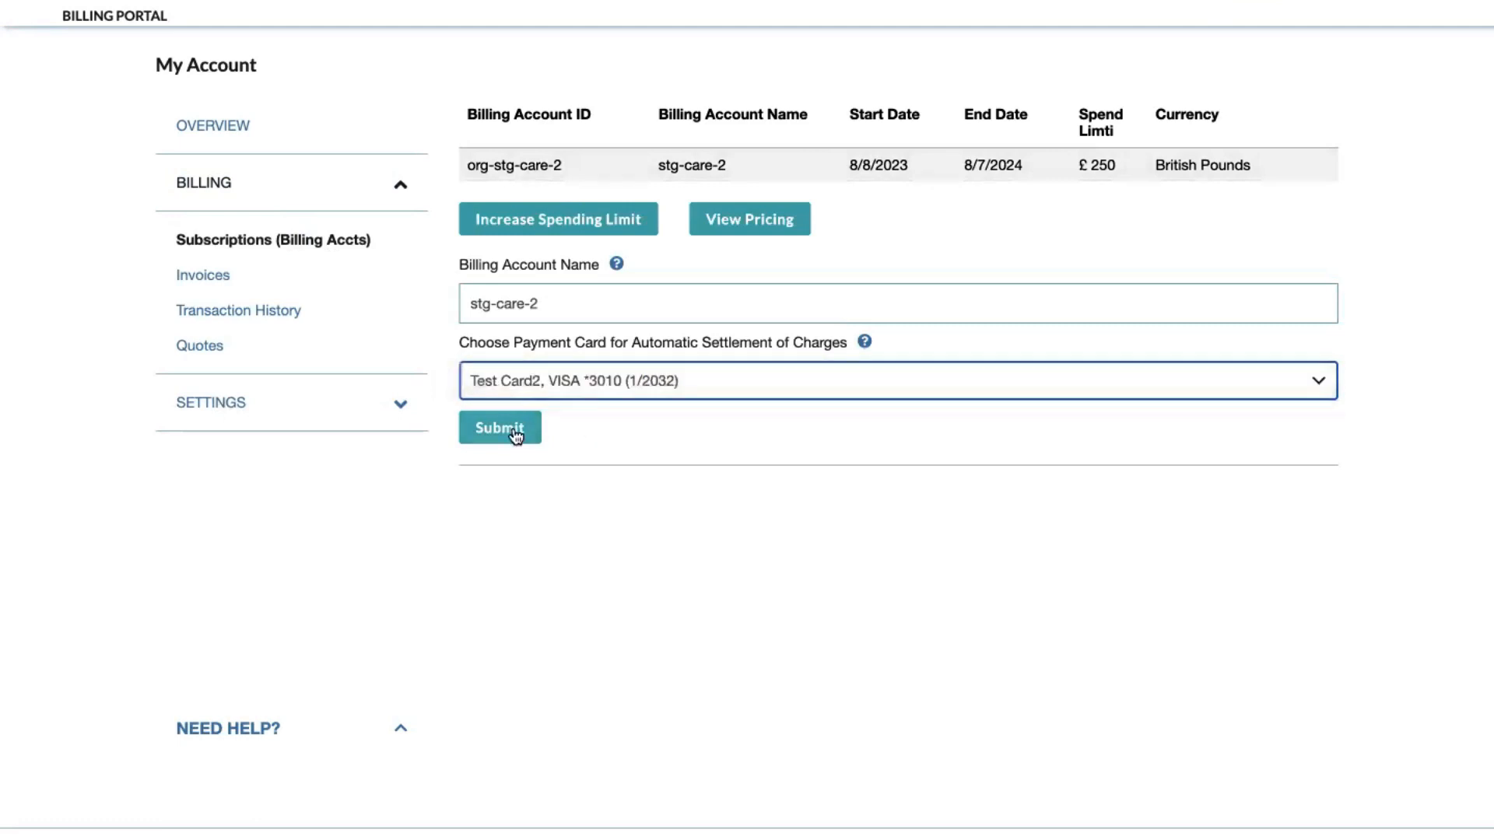
pyautogui.click(500, 427)
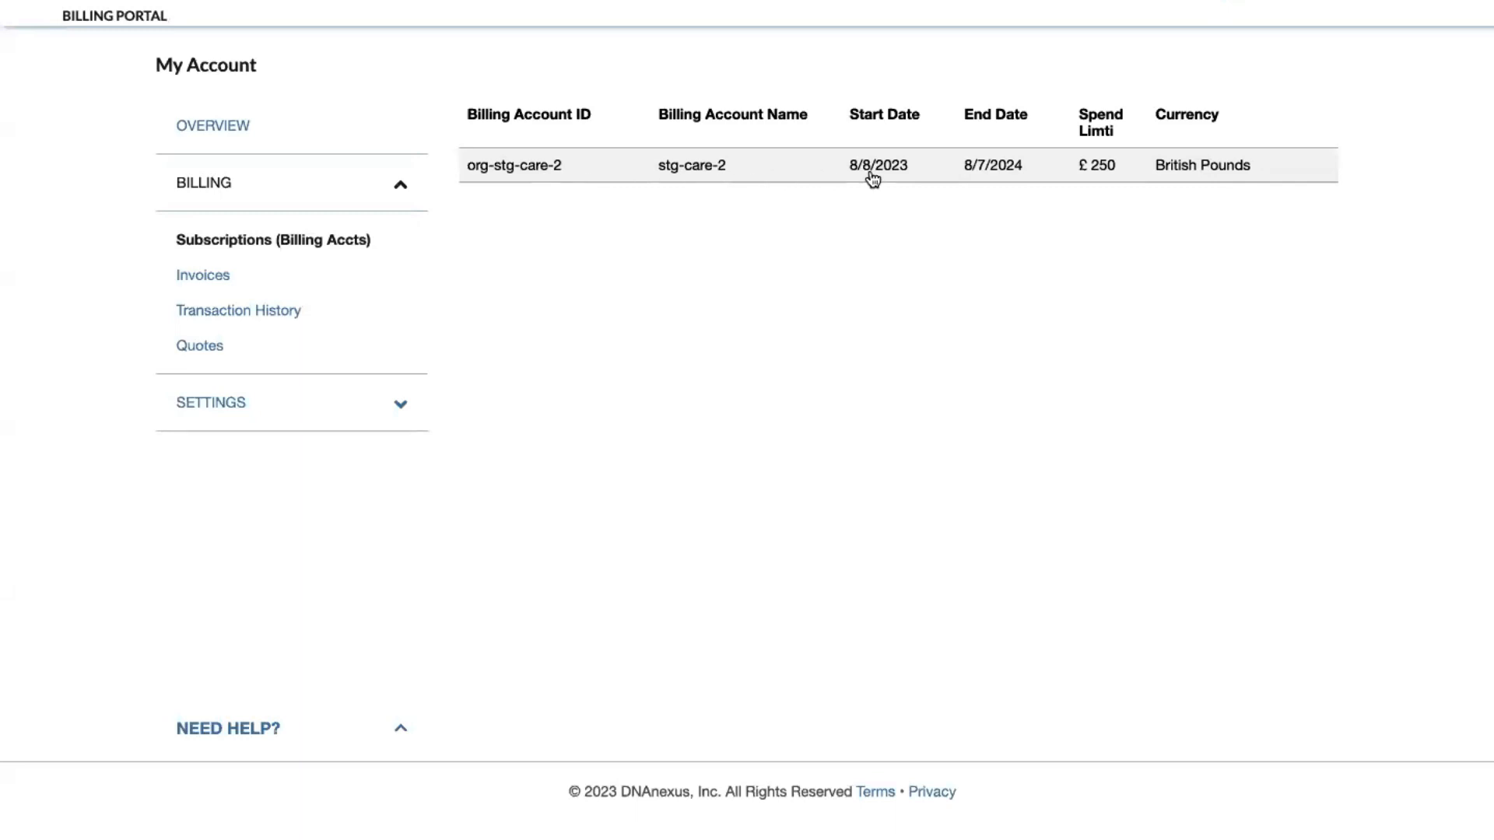
pyautogui.moveTo(1097, 179)
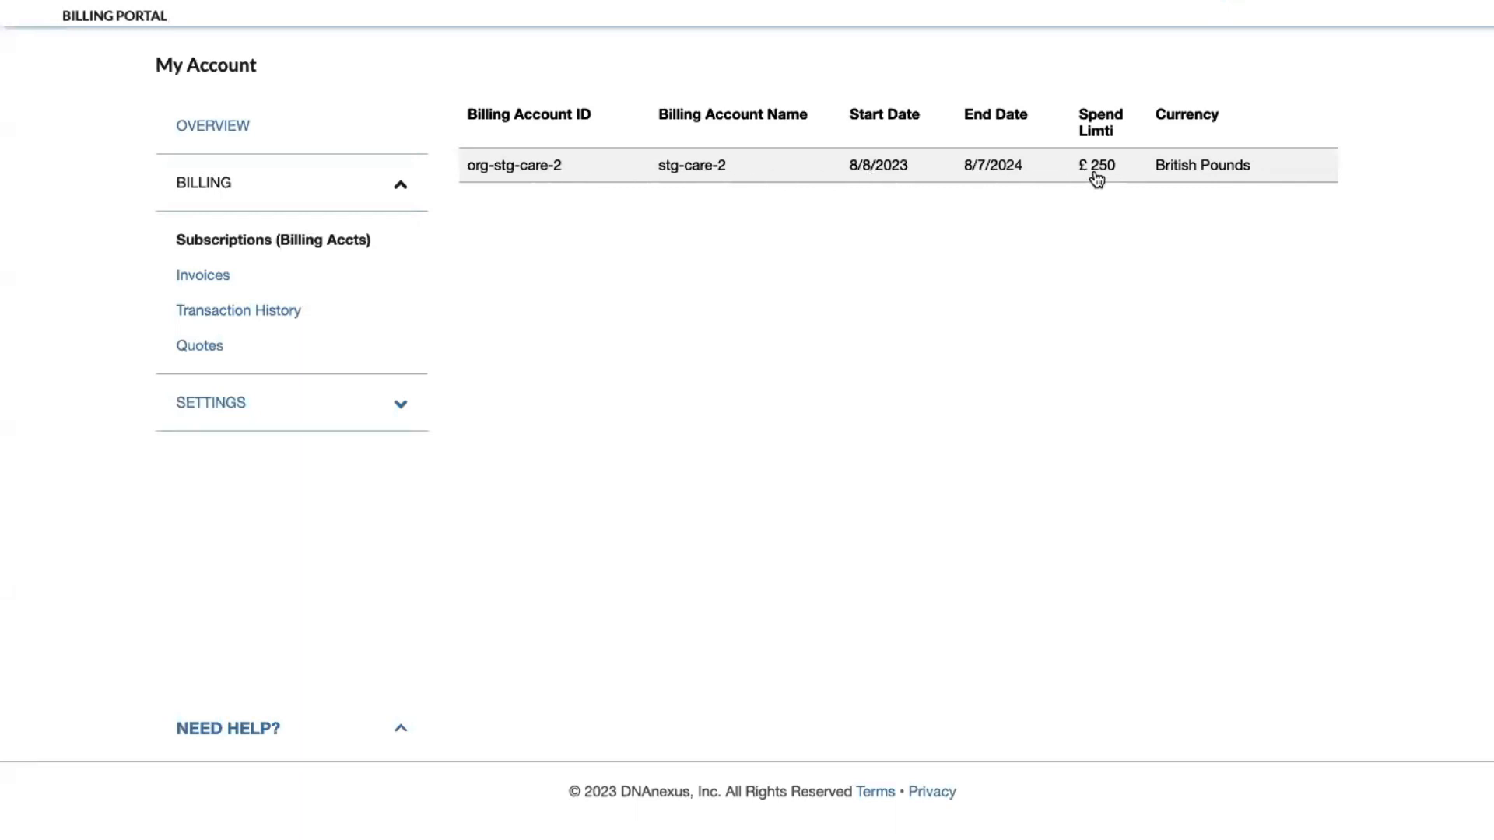
# Step: Reload Subscriptions and expand billing account stg-care-2's details again
pyautogui.click(529, 114)
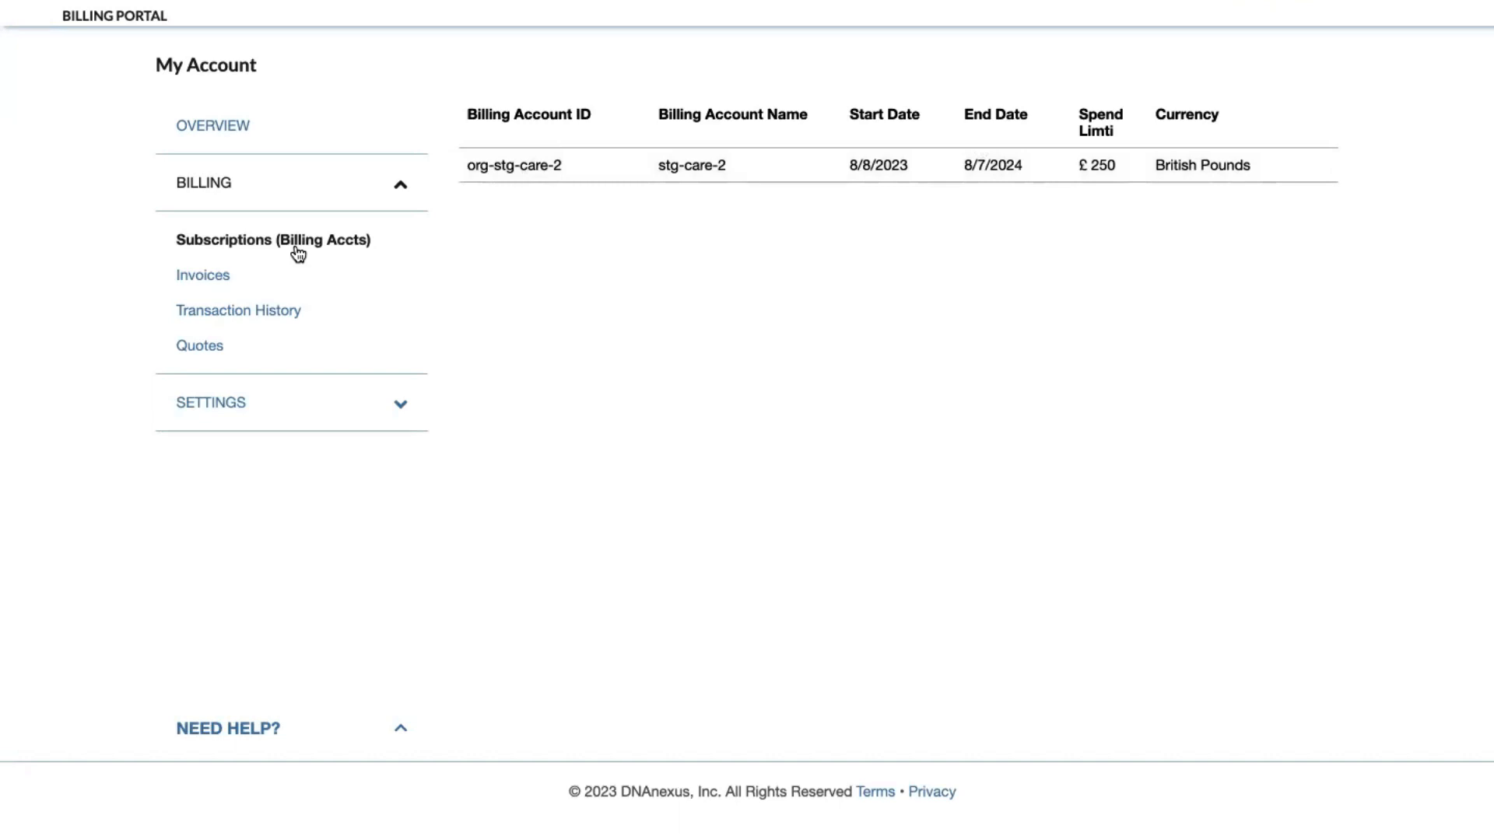
pyautogui.moveTo(481, 196)
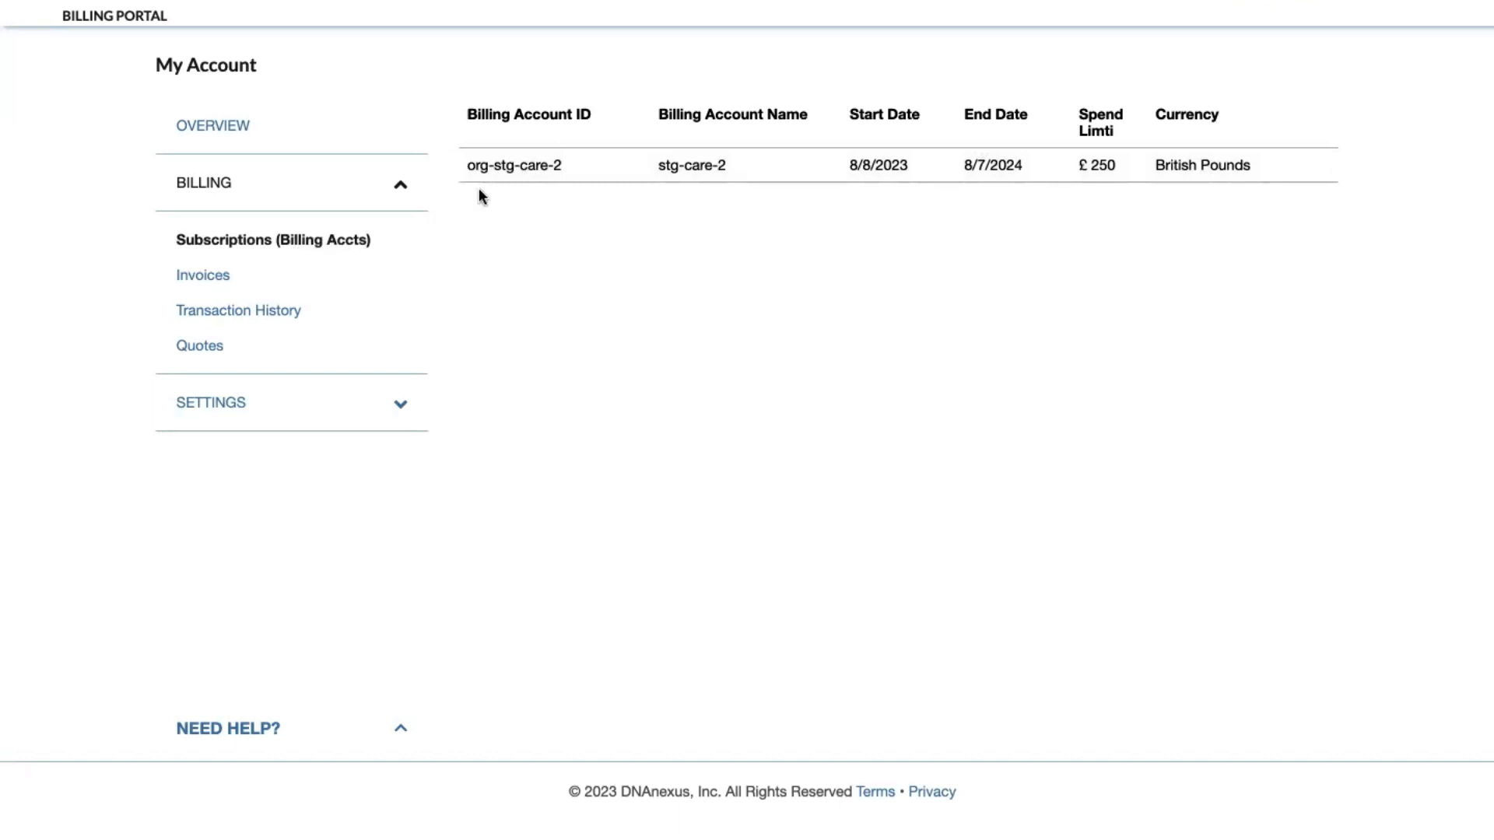
pyautogui.click(514, 165)
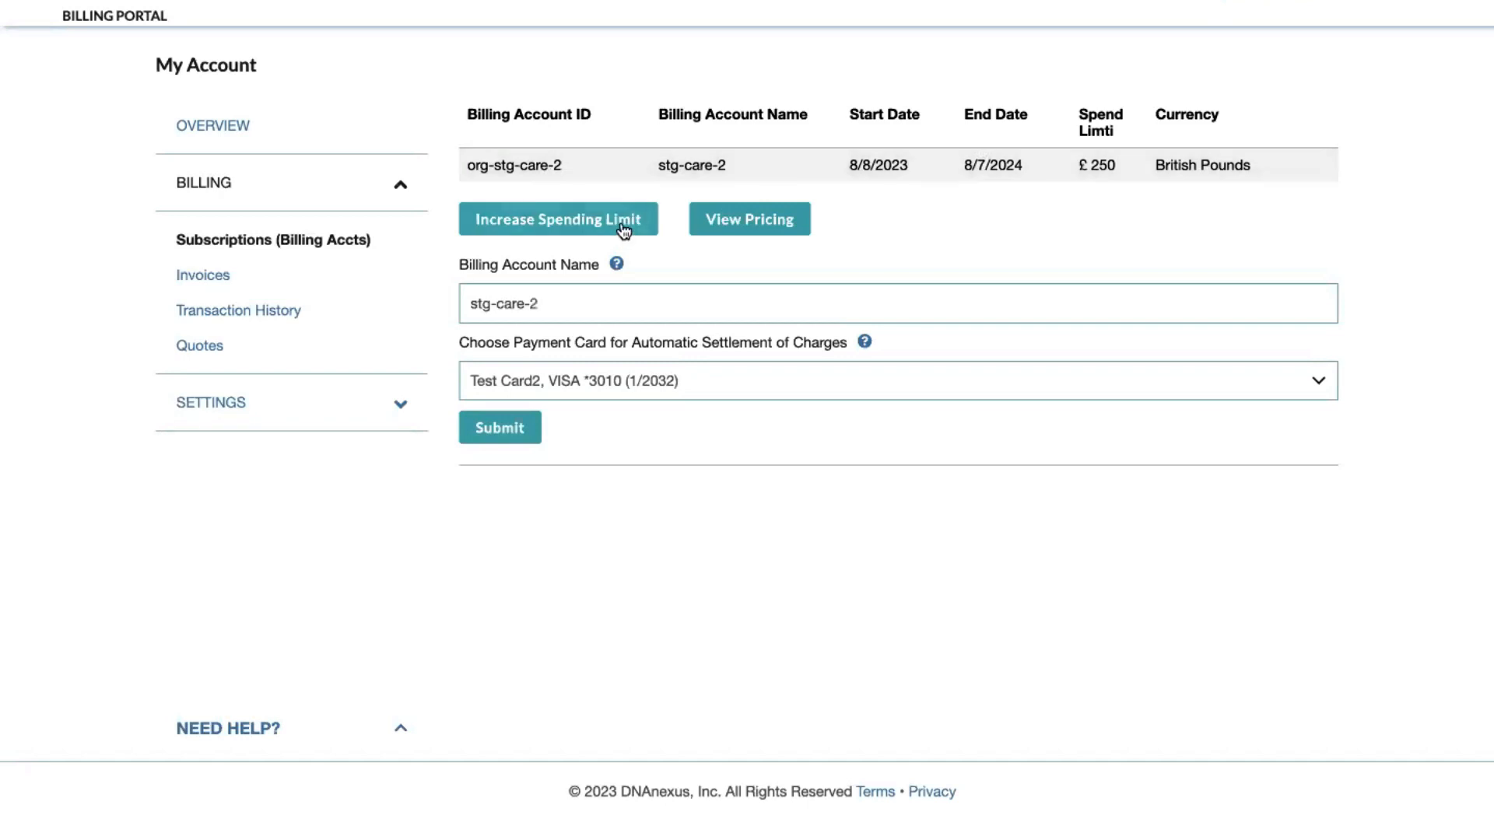
# Step: Start an Increase Spending Limit request showing the current £250 limit
pyautogui.click(559, 219)
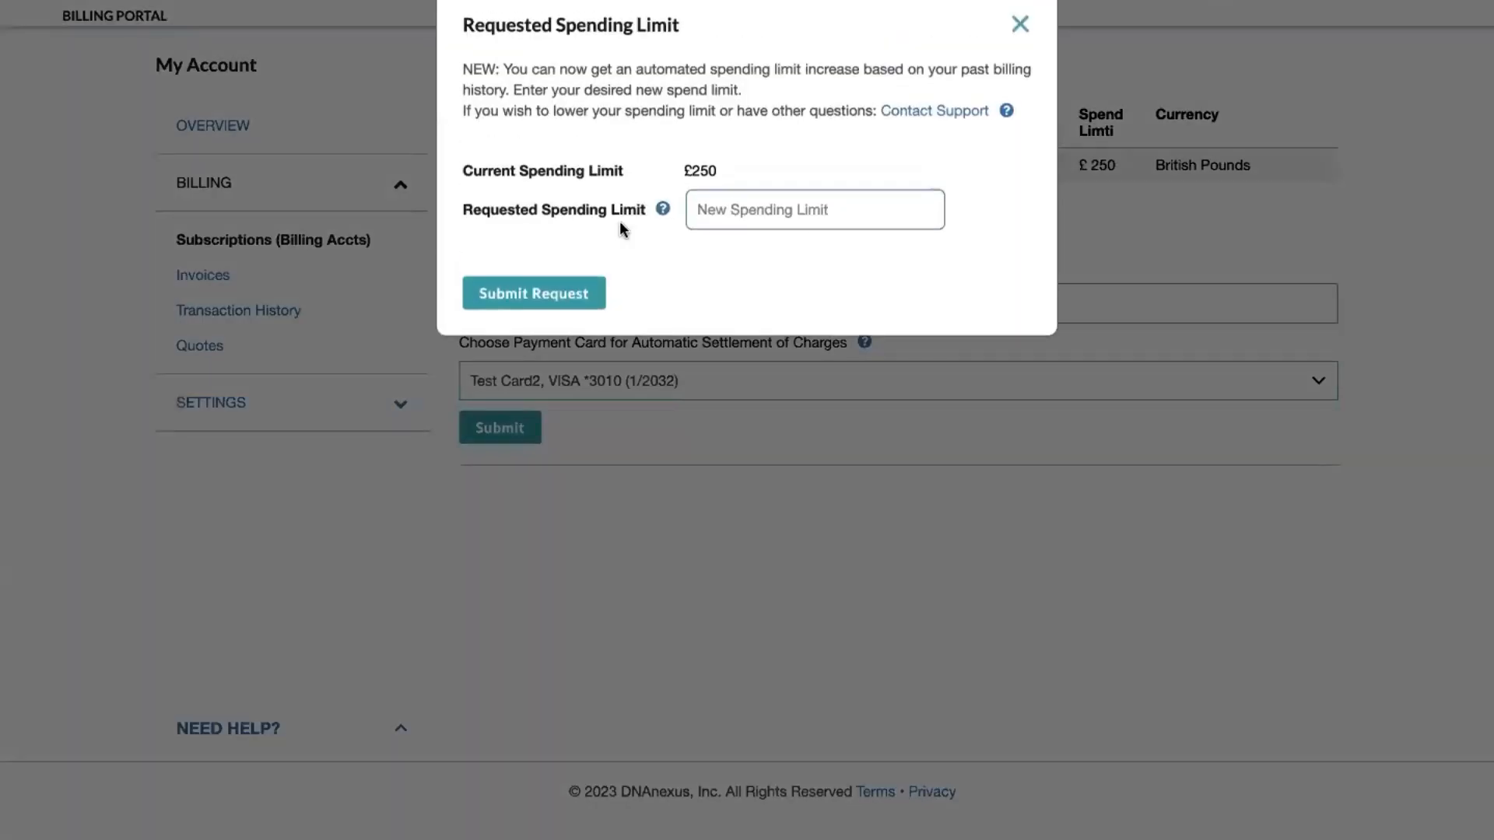
pyautogui.moveTo(625, 271)
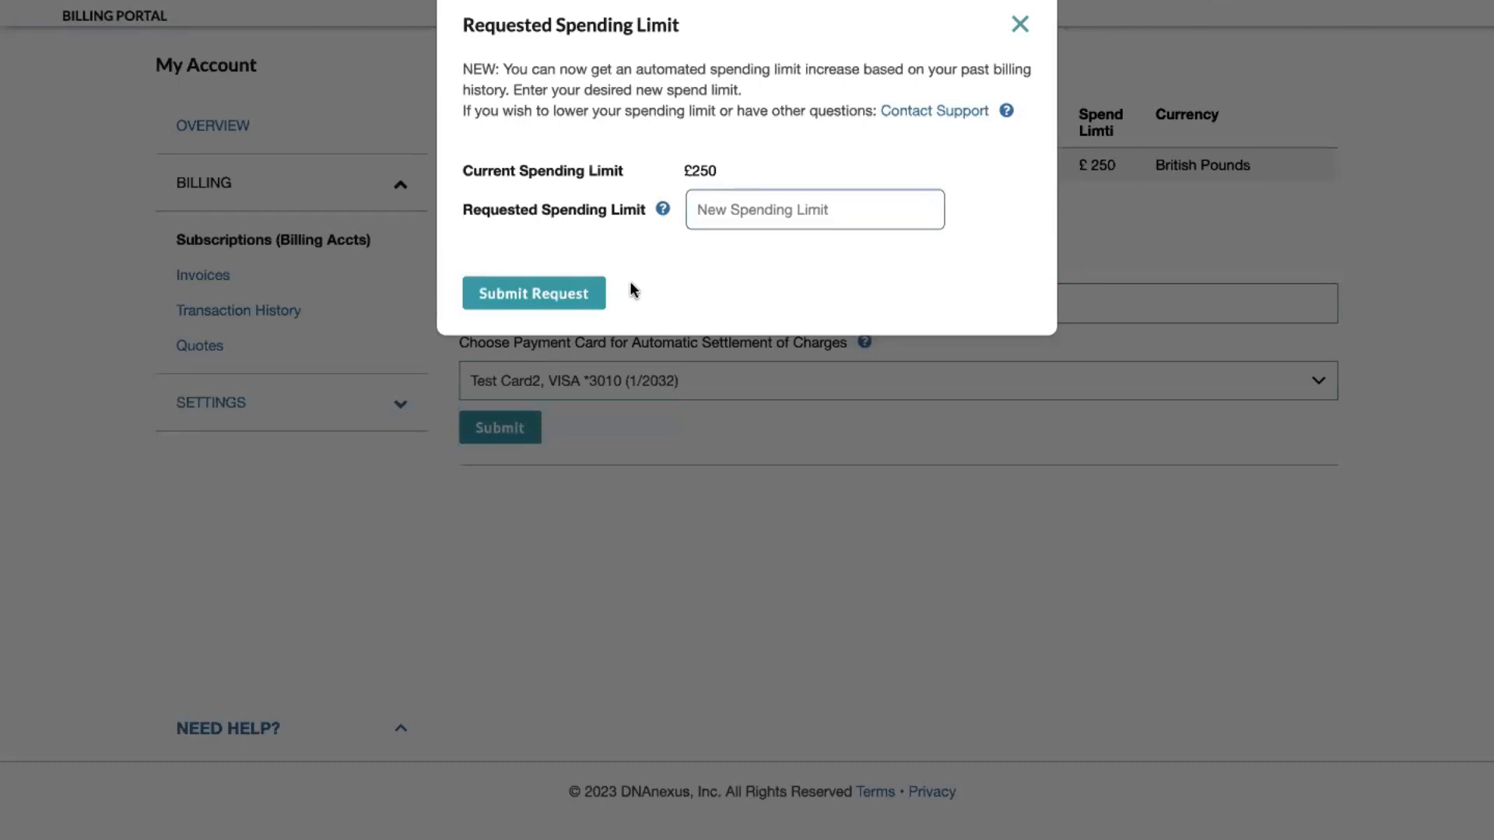
pyautogui.moveTo(647, 276)
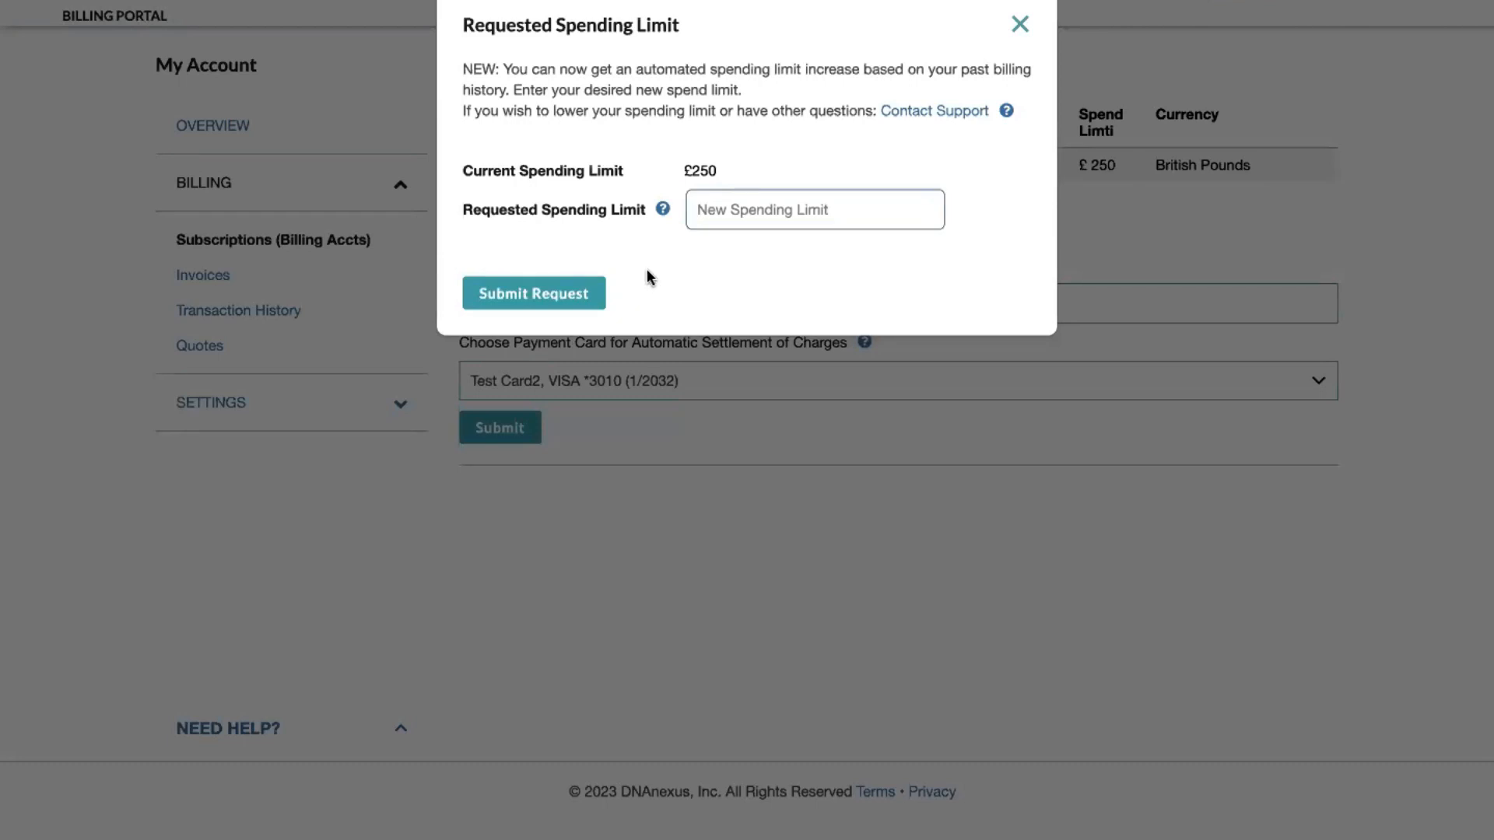